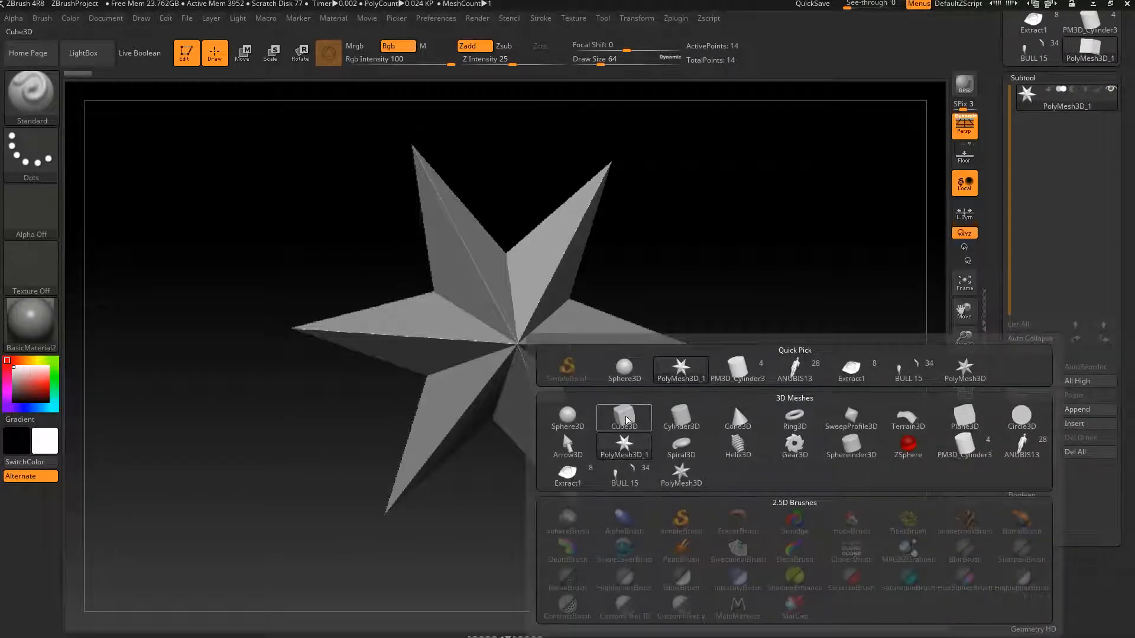
Append a Cube3D subtool and scale it down to fit the star's centre.
click(623, 418)
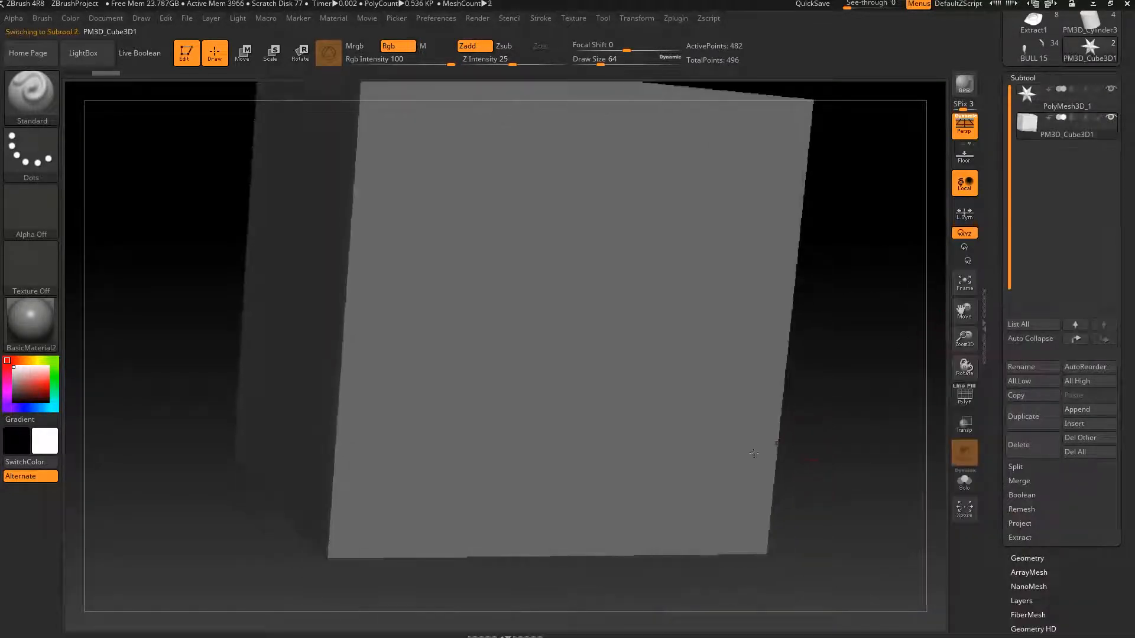
click(271, 52)
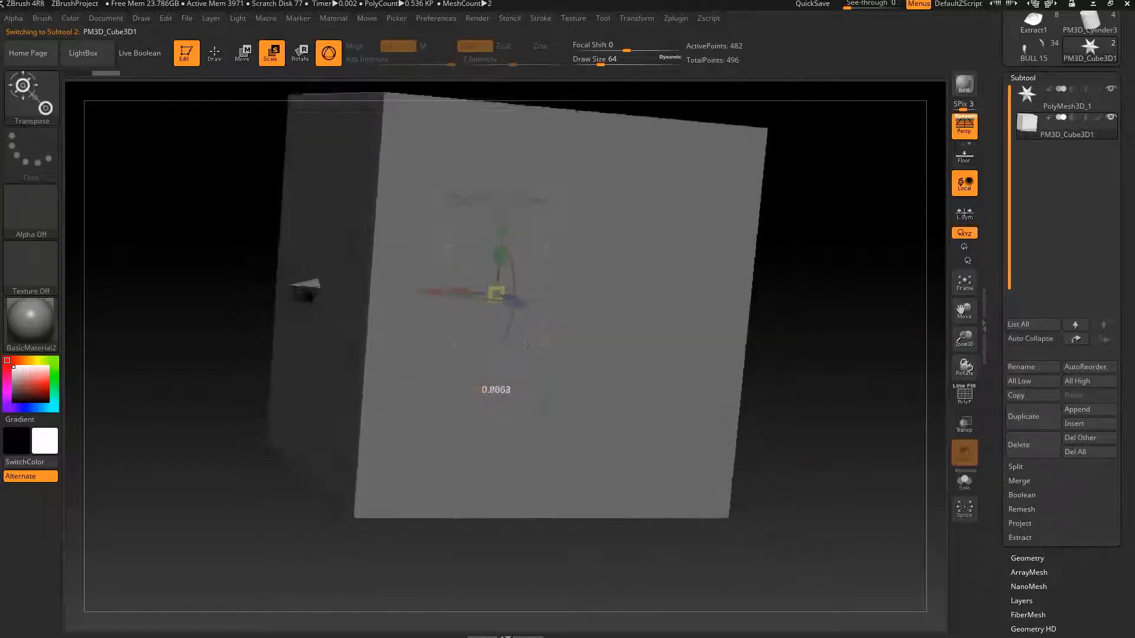
drag(496, 345, 661, 583)
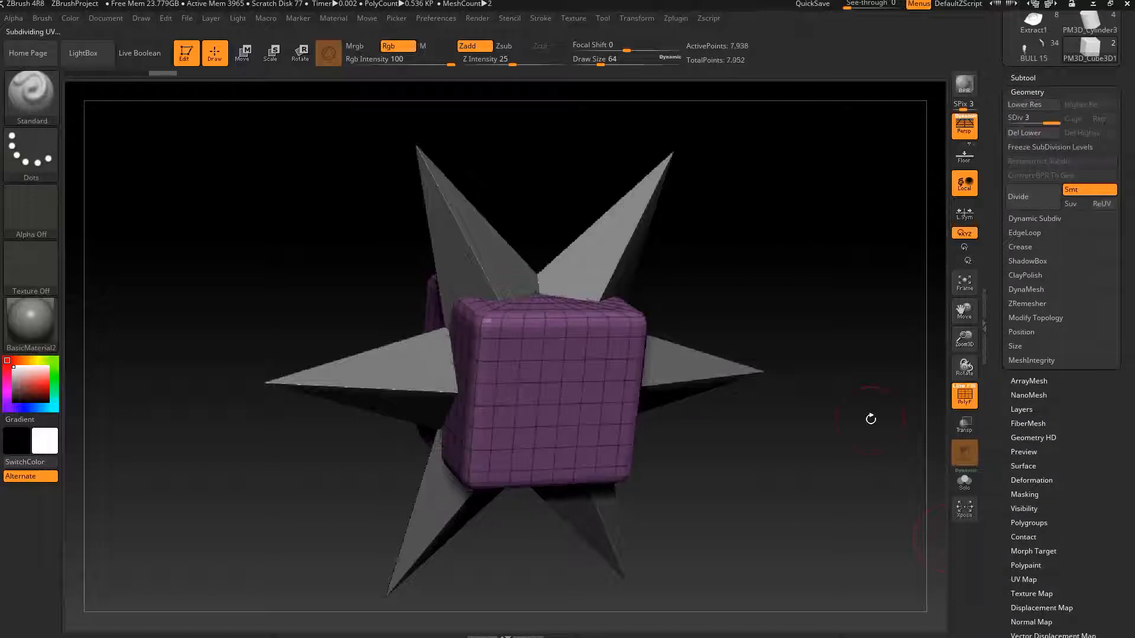
Delete the cube's higher subdivision levels and dismiss the Dynamic Subdiv prompt.
click(1021, 117)
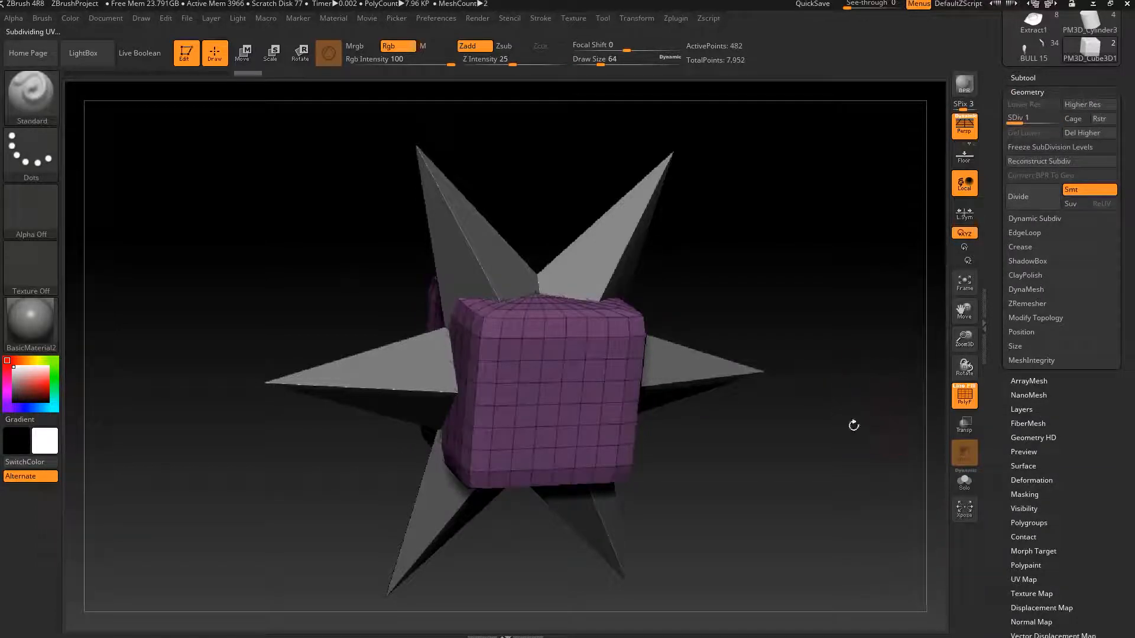
click(1018, 196)
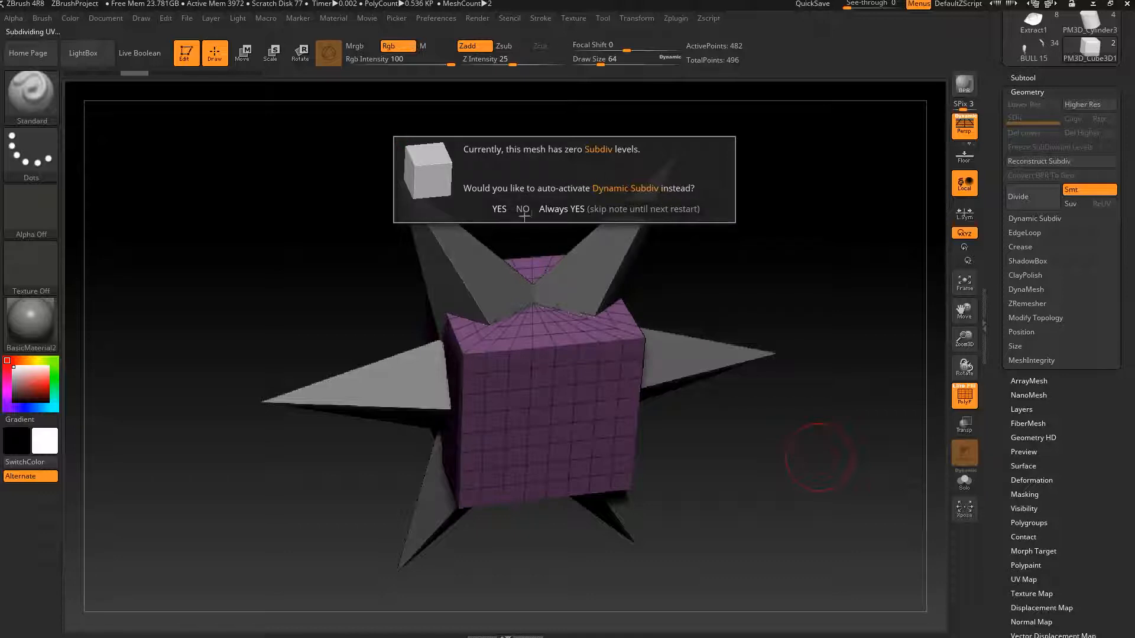
click(499, 209)
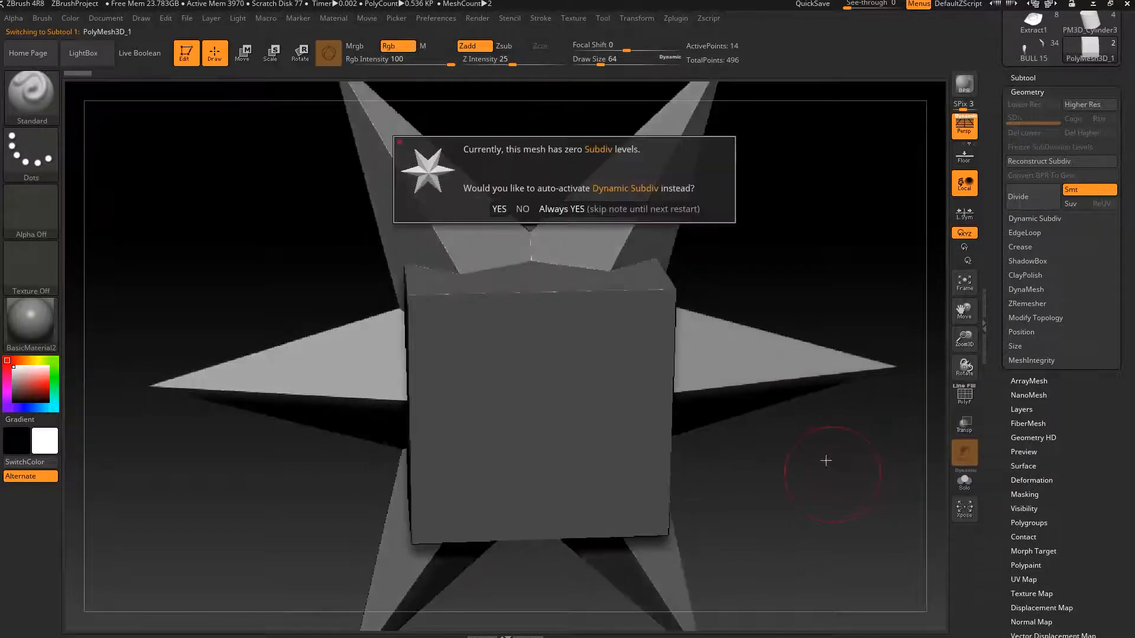
mouse_move(579, 218)
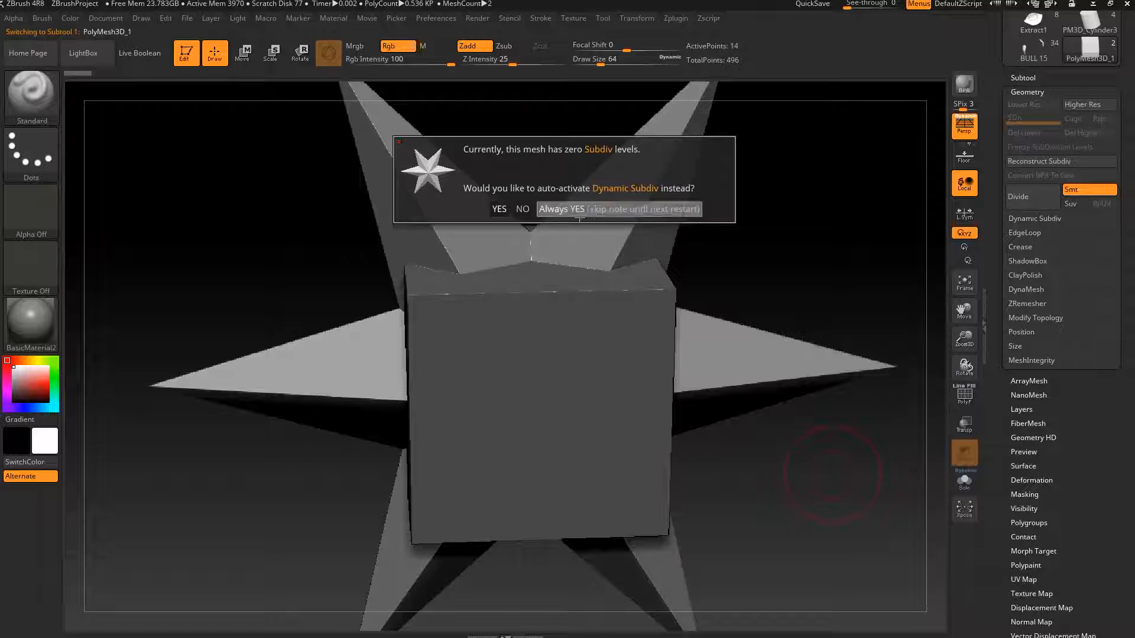
click(499, 208)
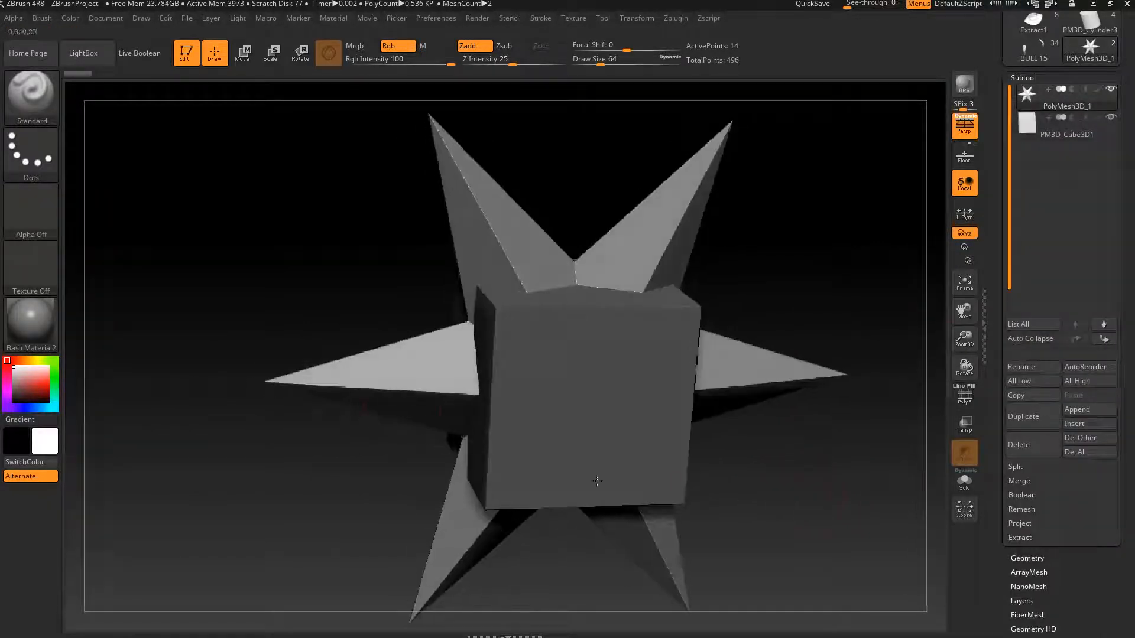
Enable Live Boolean, select the cube subtool and set it to Subtract.
click(139, 53)
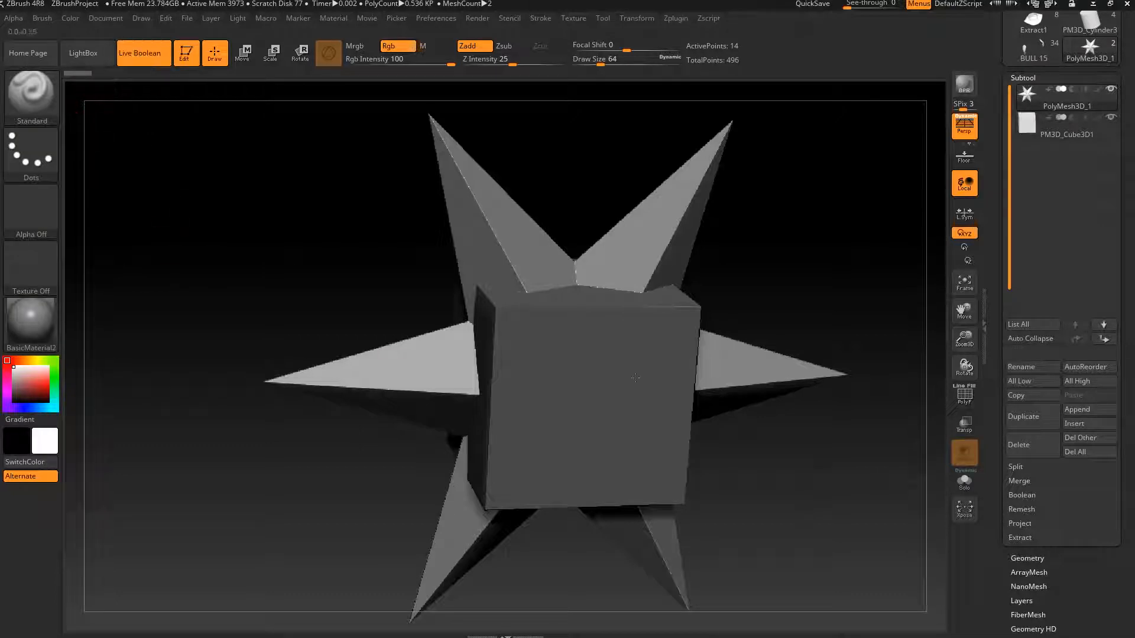
drag(634, 377, 773, 432)
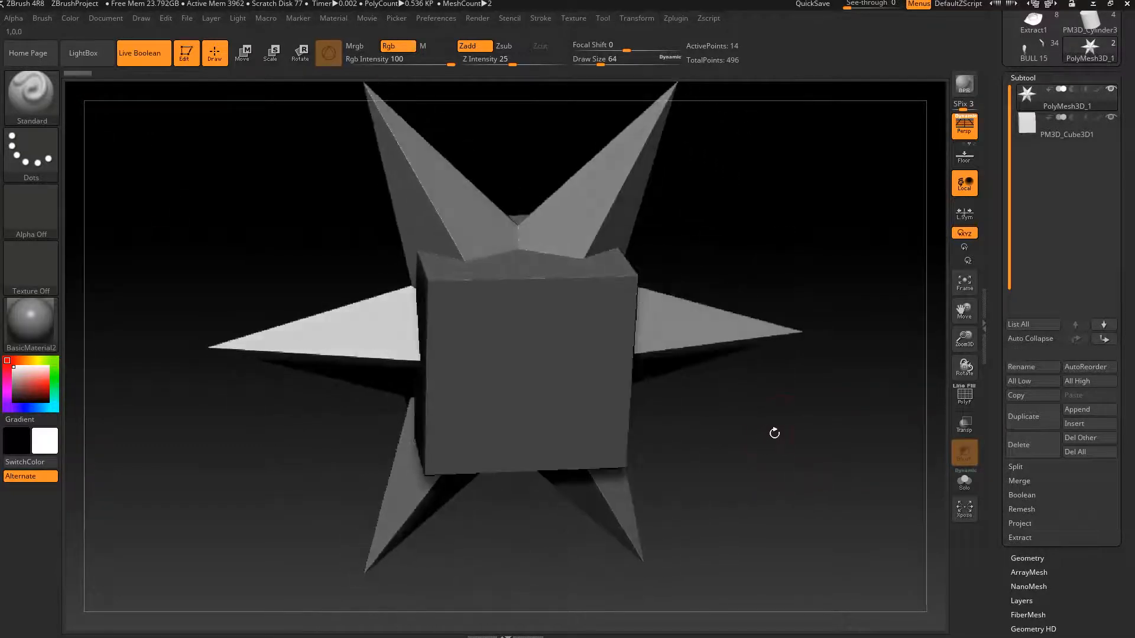
click(1066, 135)
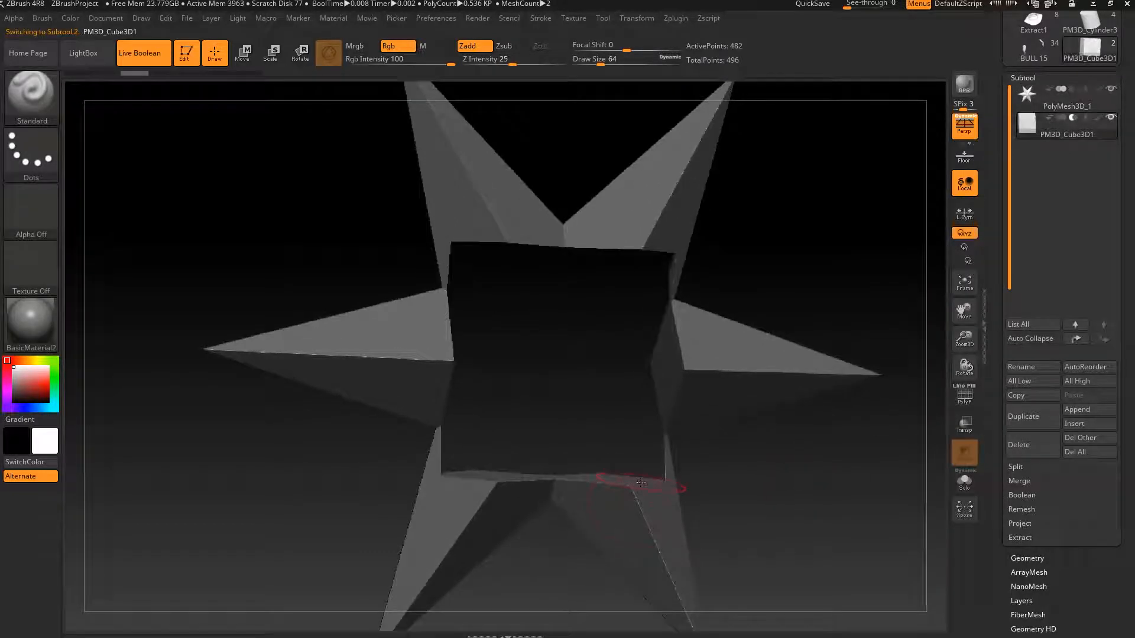
click(271, 52)
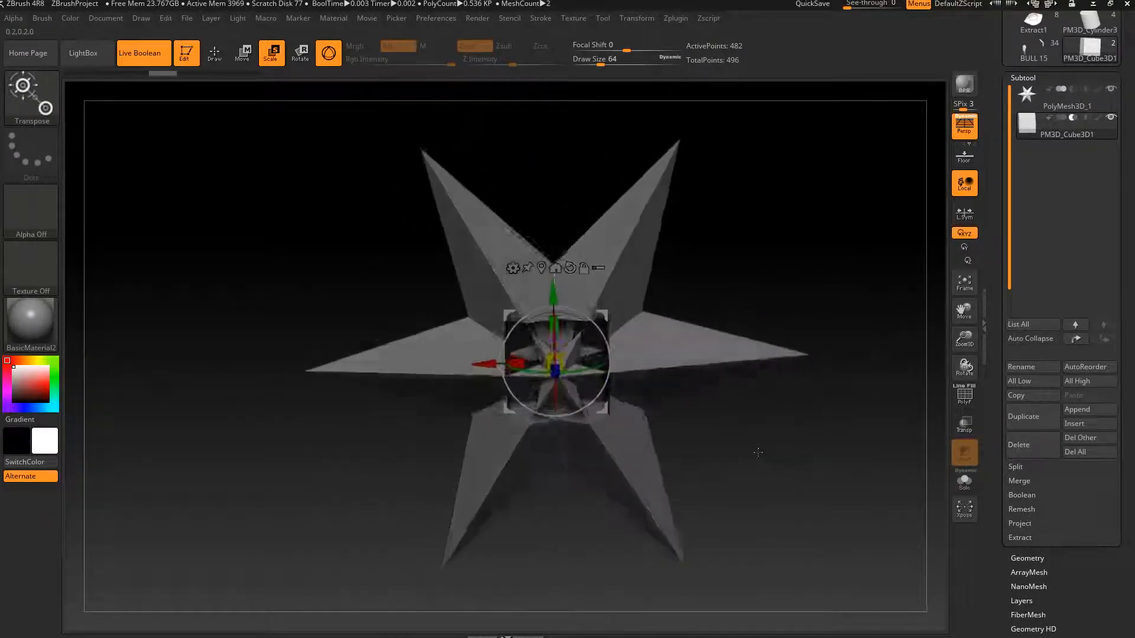
Rescale and reposition the cutting cube to carve a larger square cavity in the star.
drag(757, 452, 822, 478)
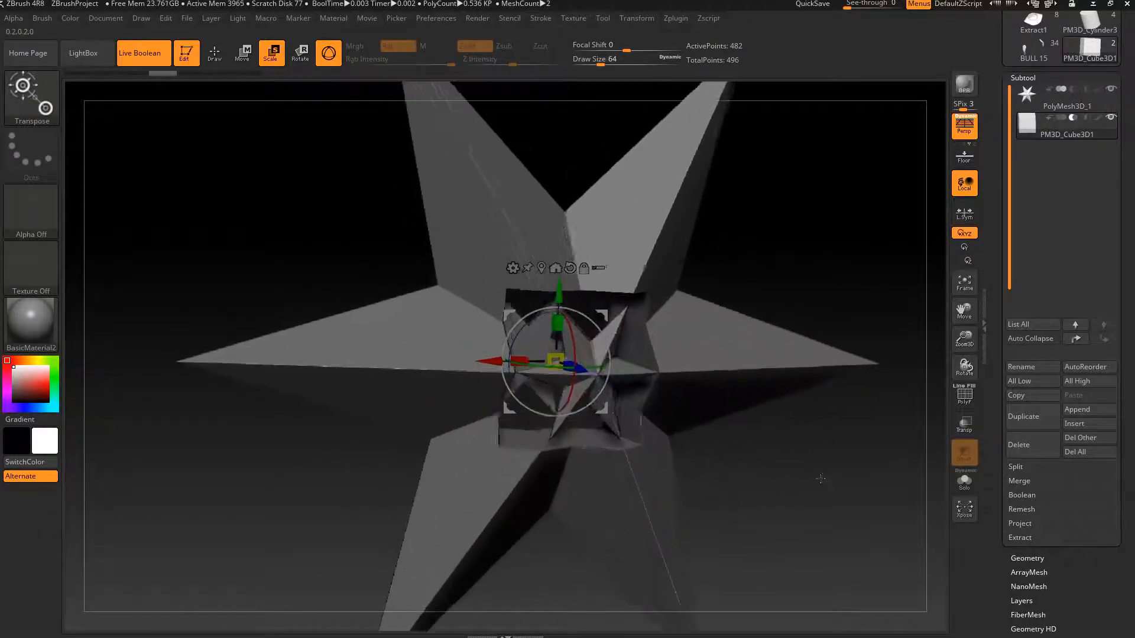
click(214, 52)
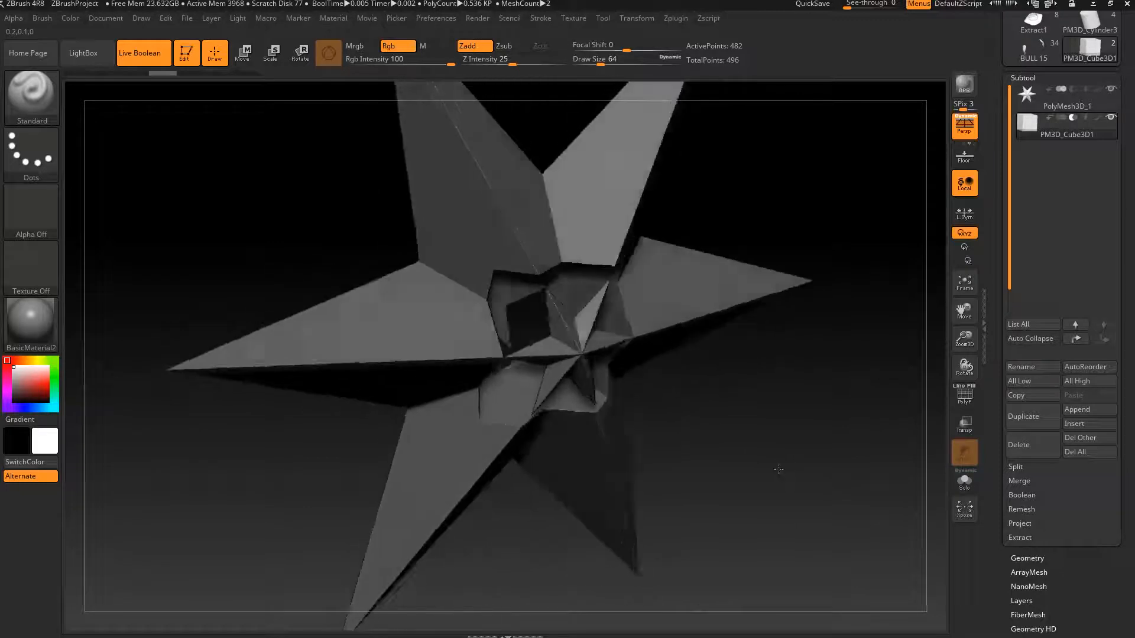
drag(778, 469, 773, 445)
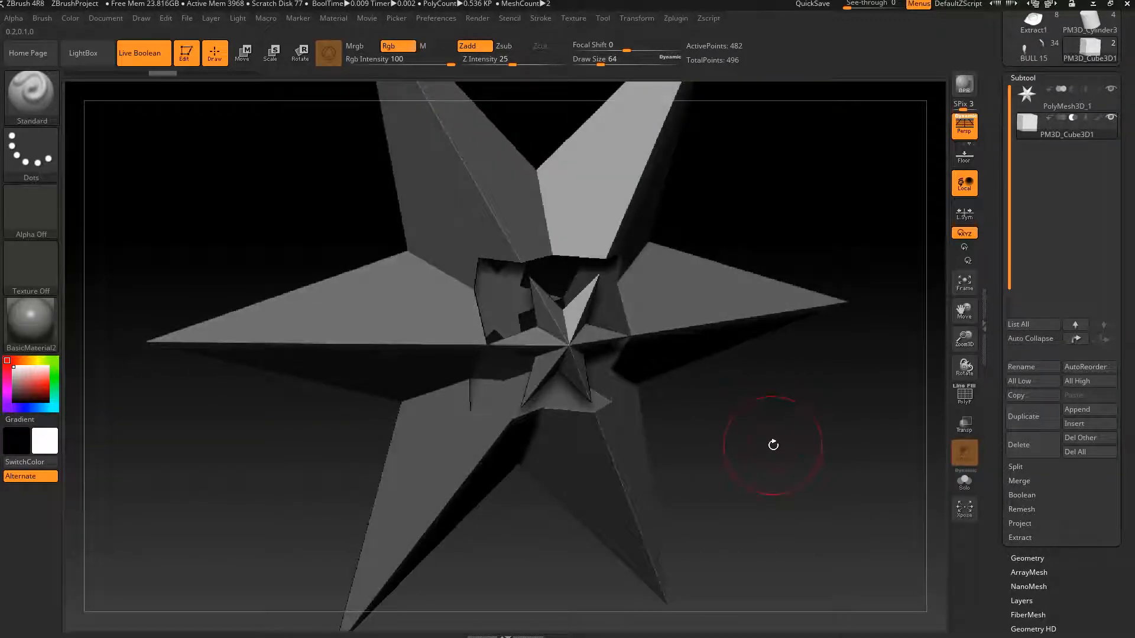
drag(773, 444, 760, 453)
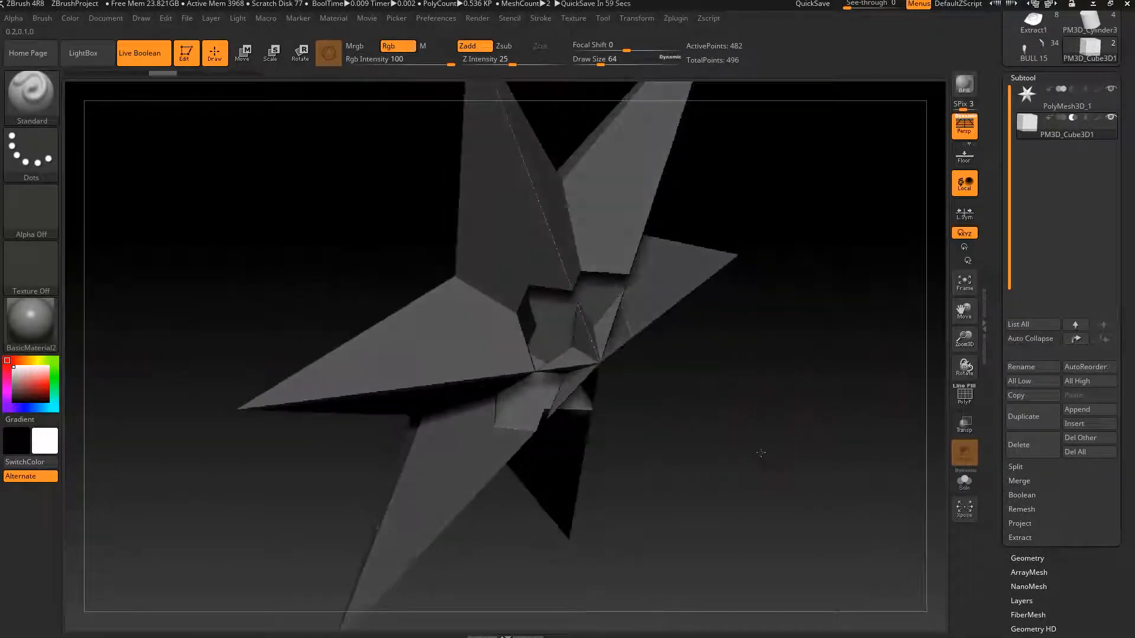
drag(761, 452, 668, 396)
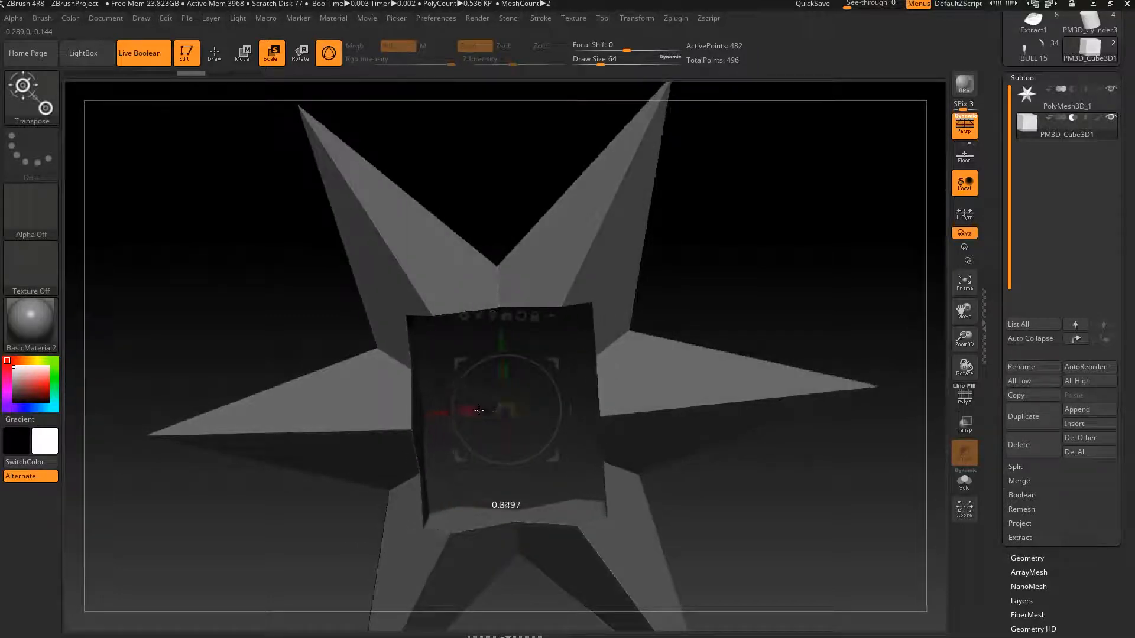
drag(478, 410, 535, 398)
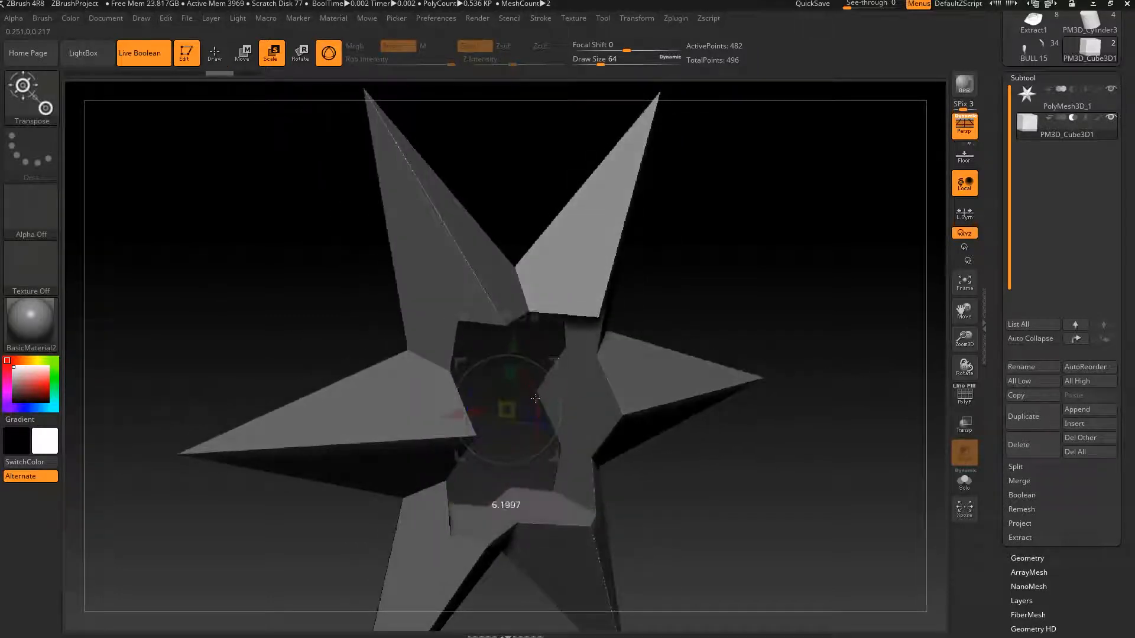
drag(535, 398, 554, 429)
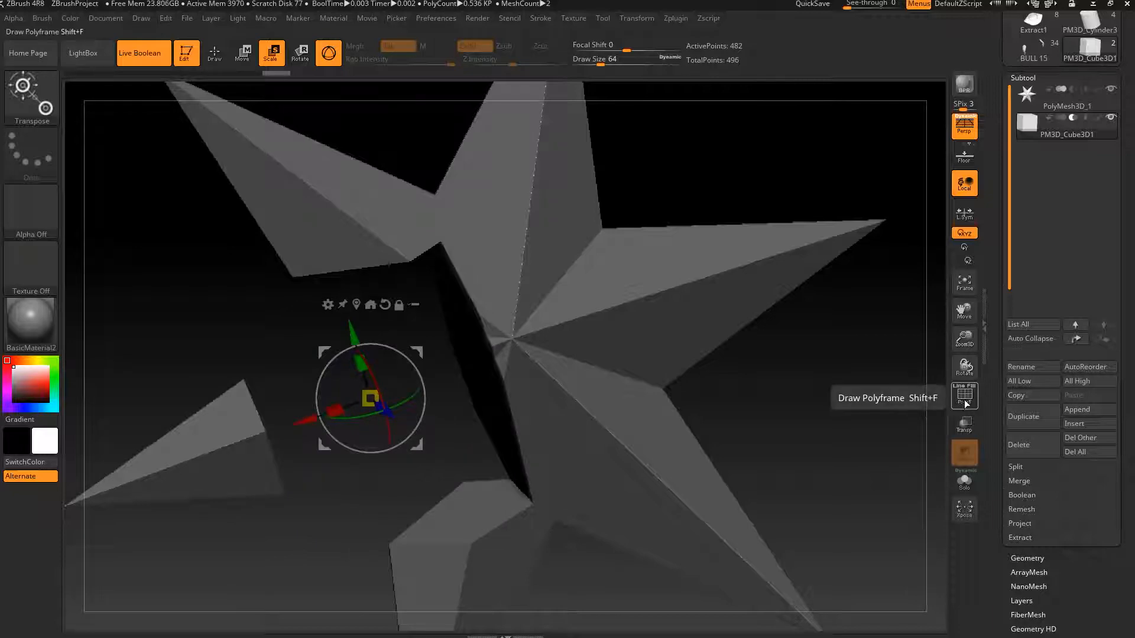
click(964, 395)
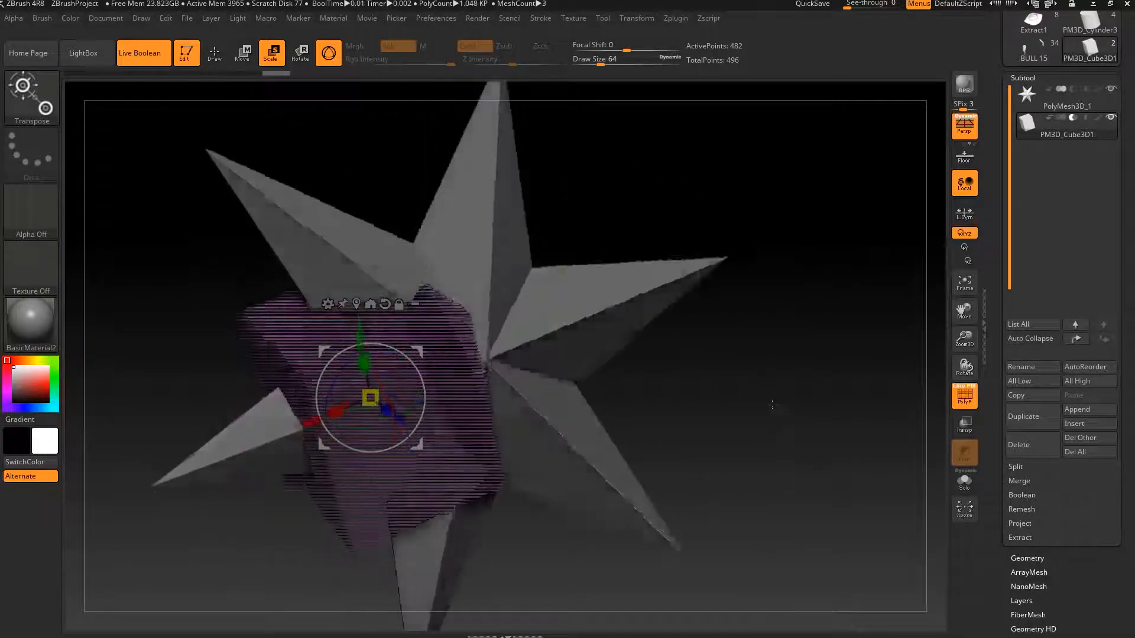
drag(312, 397, 340, 403)
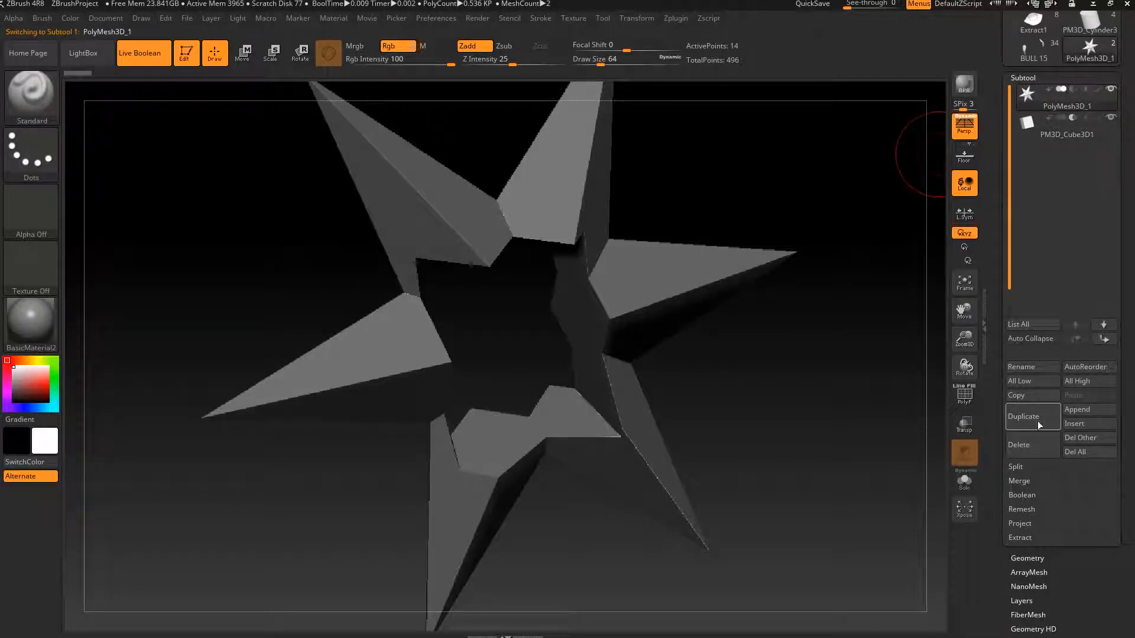
Duplicate the star into a third subtool and drop all subtools to lowest subdivision.
click(1023, 416)
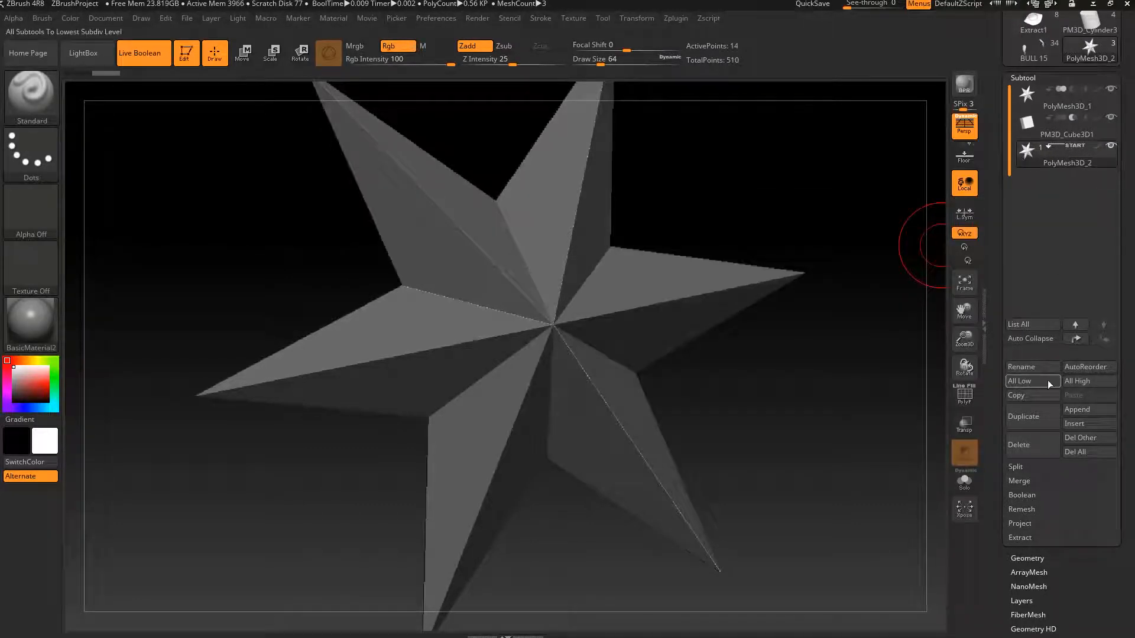
click(1077, 409)
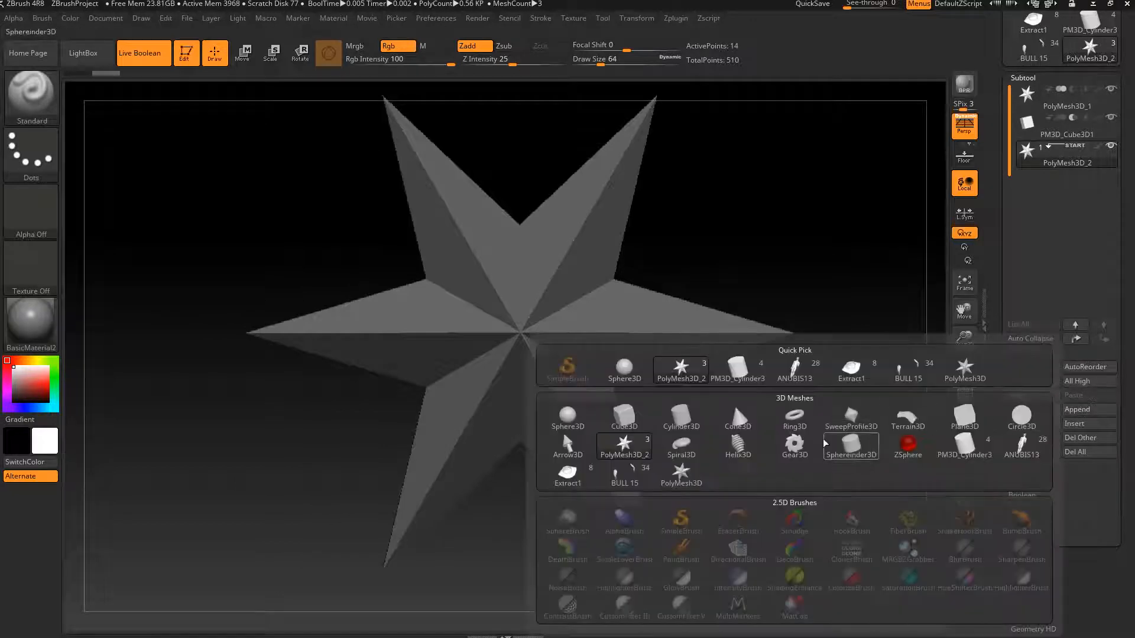
Append a Sphere3D as the fourth subtool and orbit around the star.
click(794, 444)
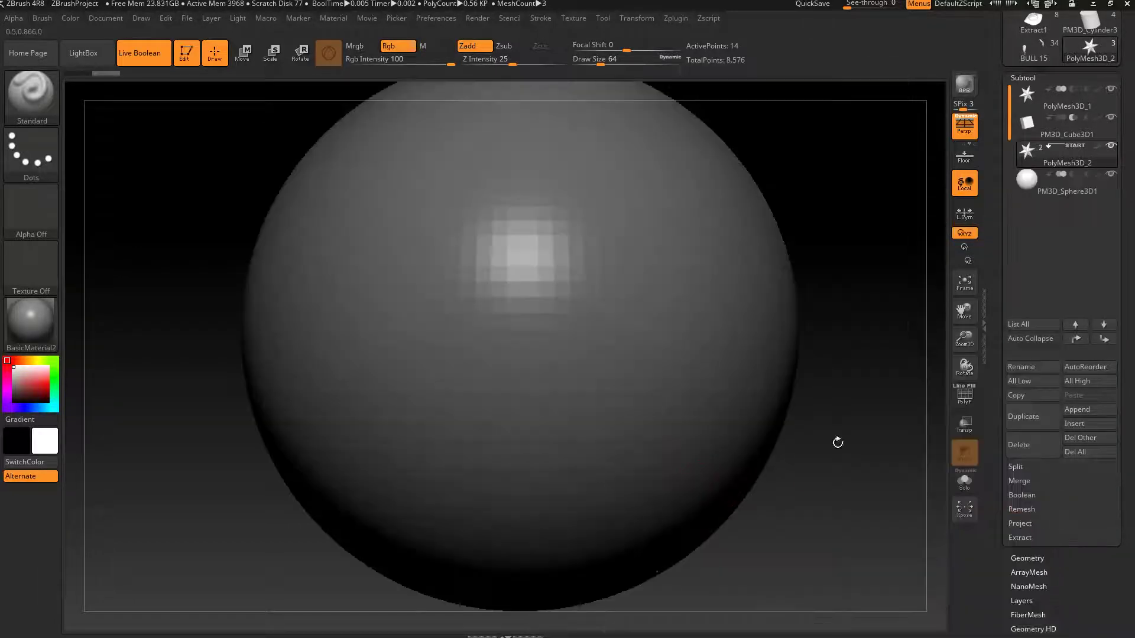
click(1066, 182)
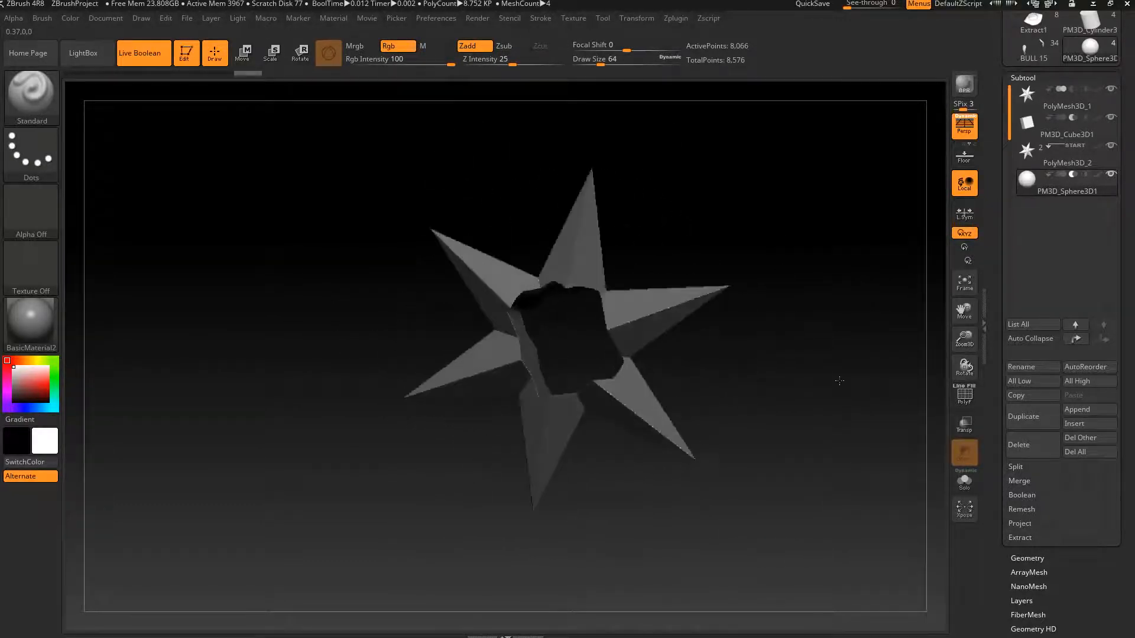
drag(839, 381, 806, 397)
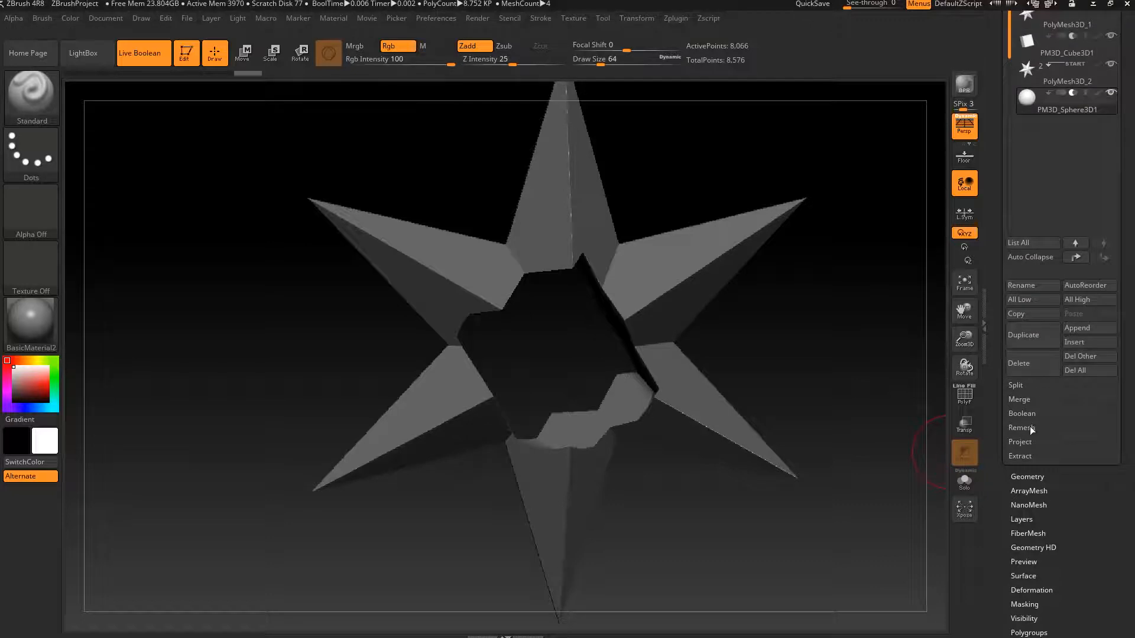
Expand the Boolean options and toggle Live Boolean off and back on to compare.
click(1022, 413)
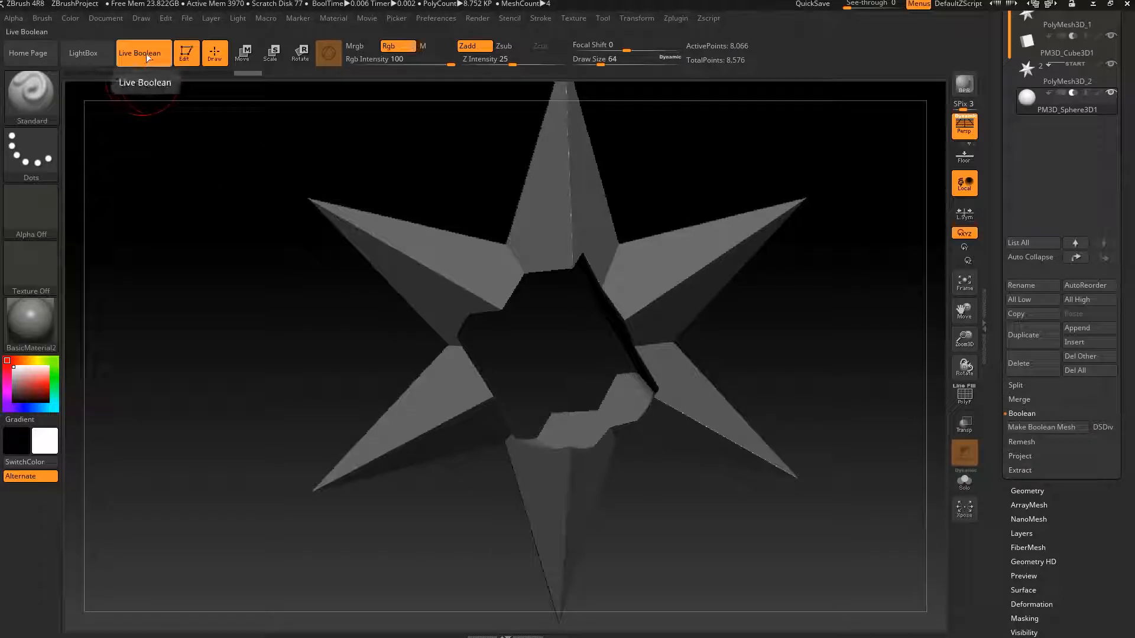
click(140, 53)
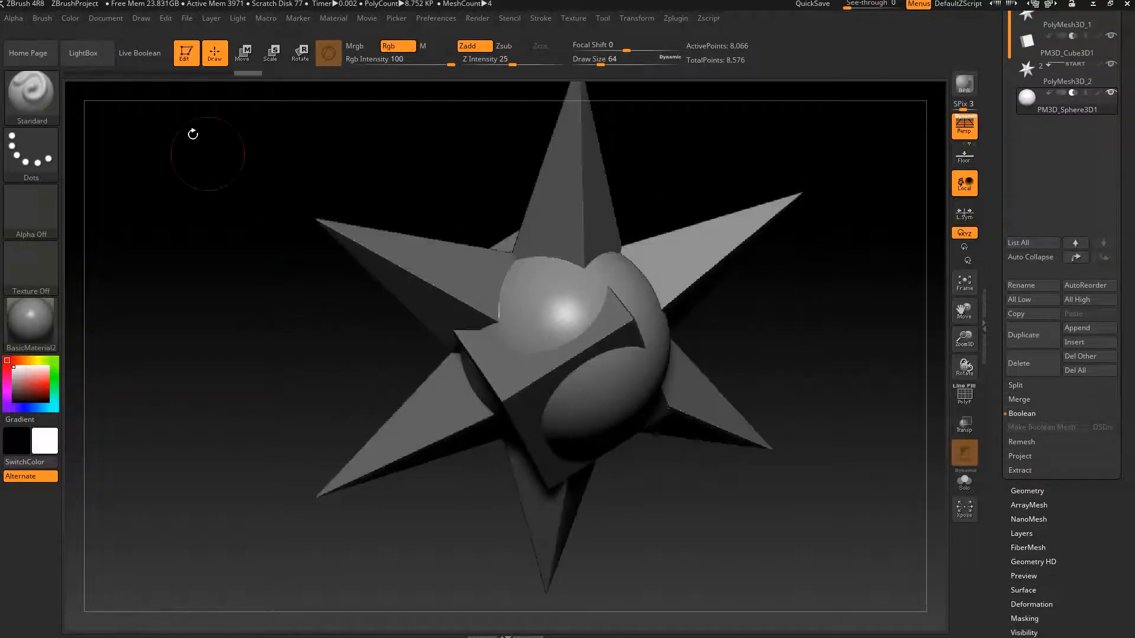
click(139, 53)
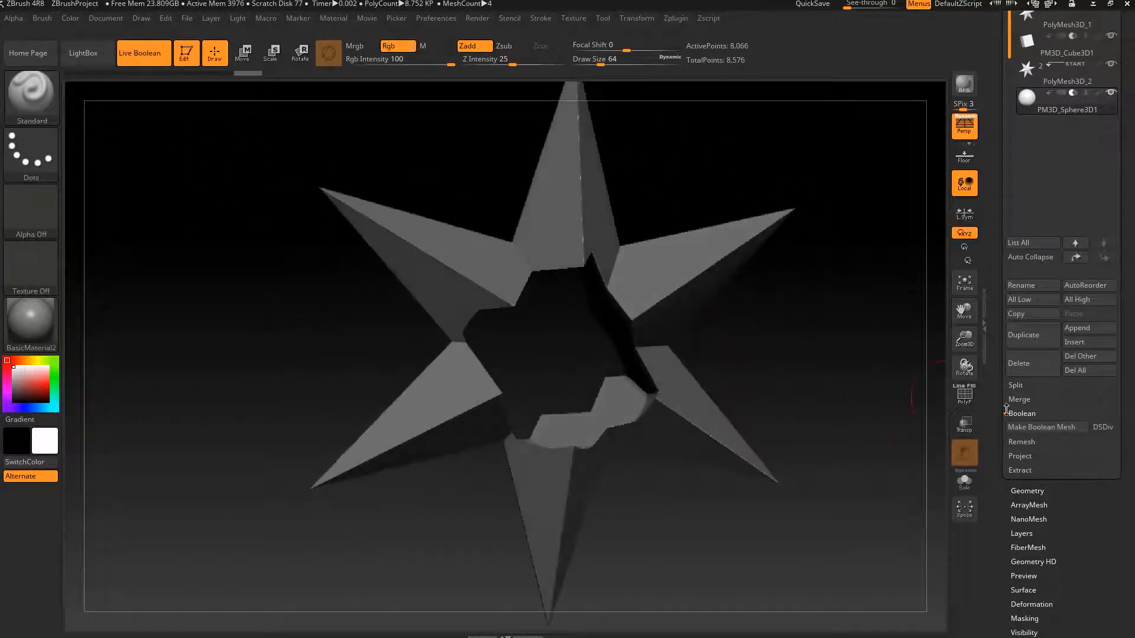
click(1040, 426)
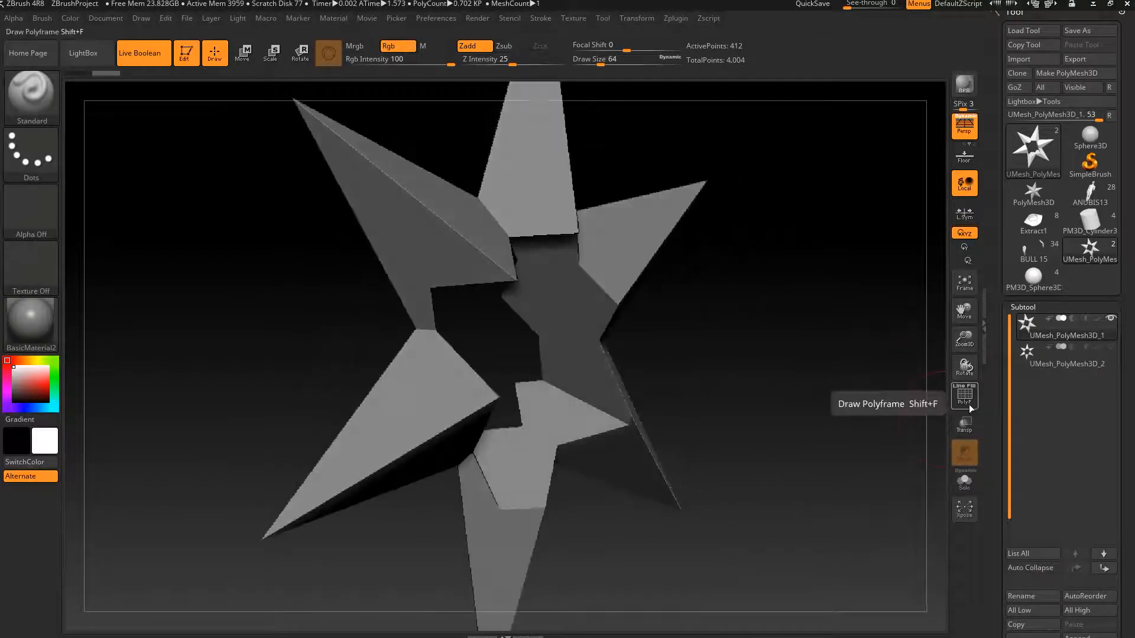
Show the polyframe on the boolean result and orbit to inspect the star's hole.
click(963, 396)
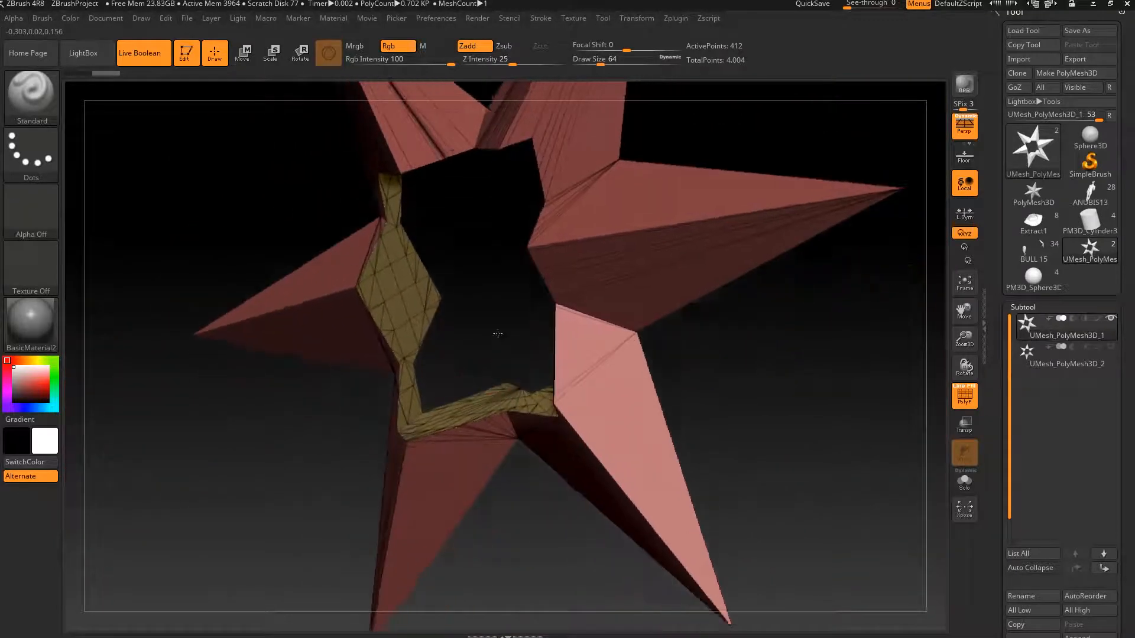
drag(497, 333, 840, 349)
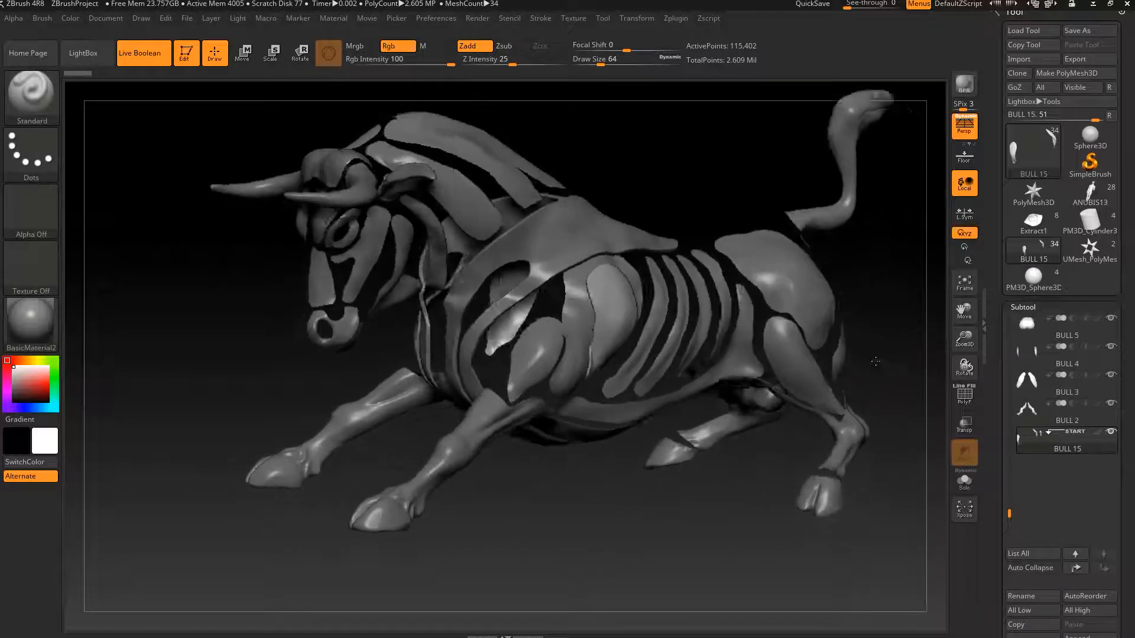
drag(875, 362, 731, 484)
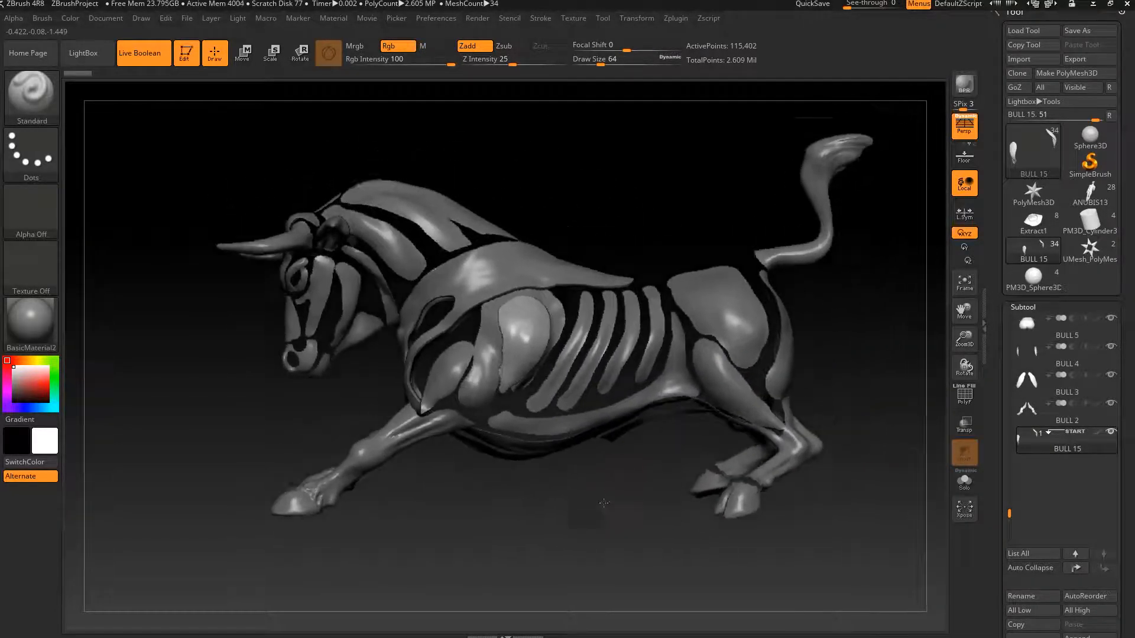
drag(604, 502, 579, 513)
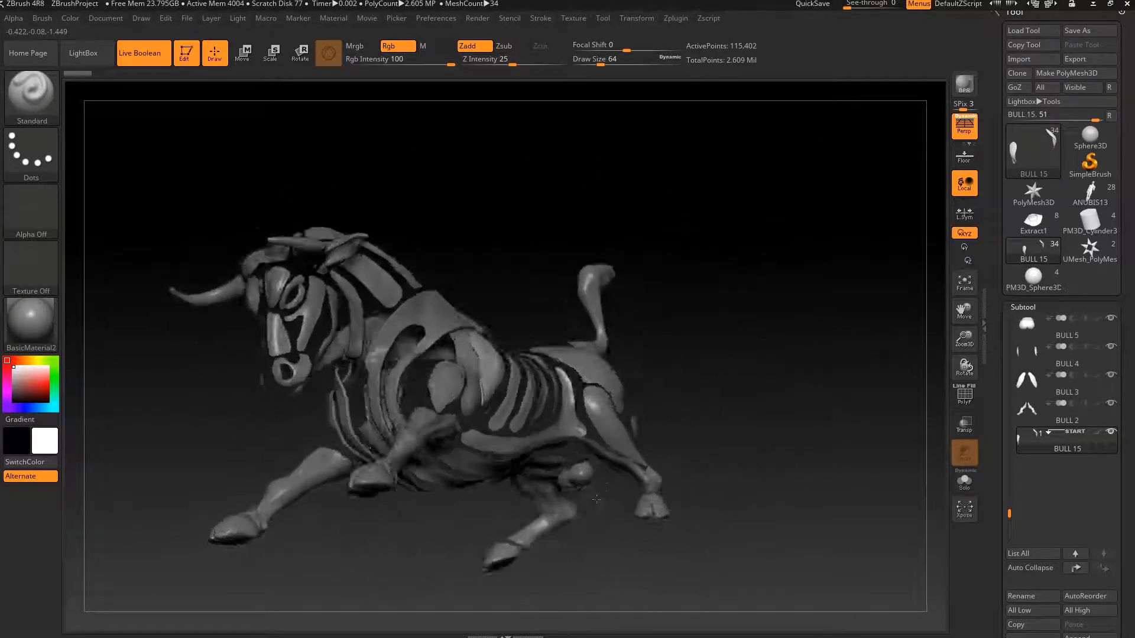
drag(593, 500, 561, 519)
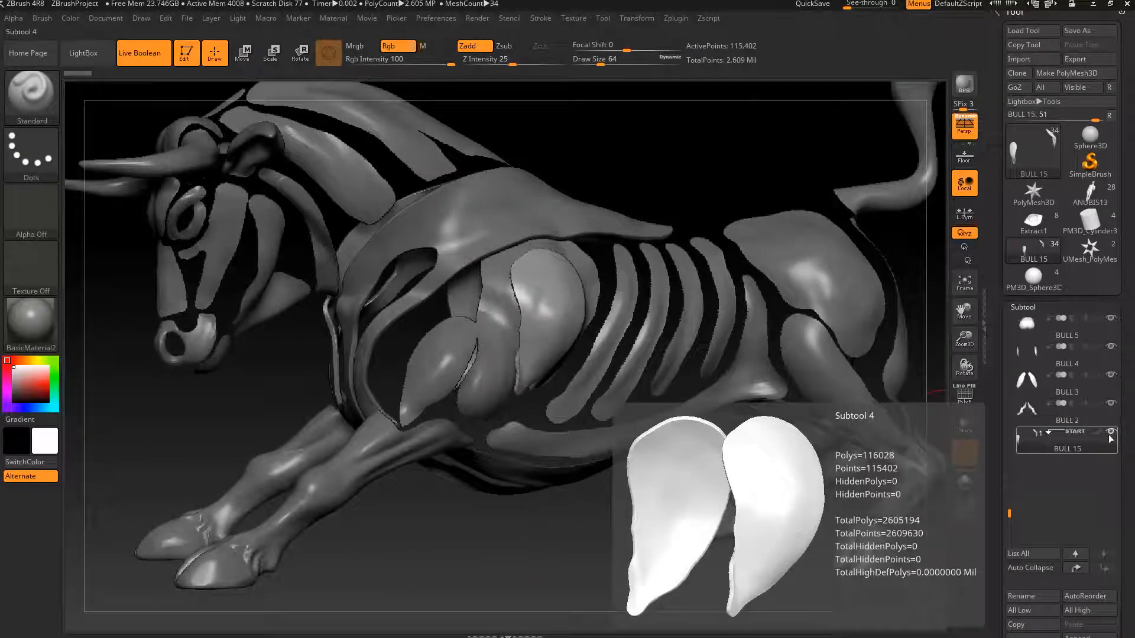
Solo a shoulder-plate subtool, unsolo, then select the appended PM3D_Sphereinder3D1.
click(964, 481)
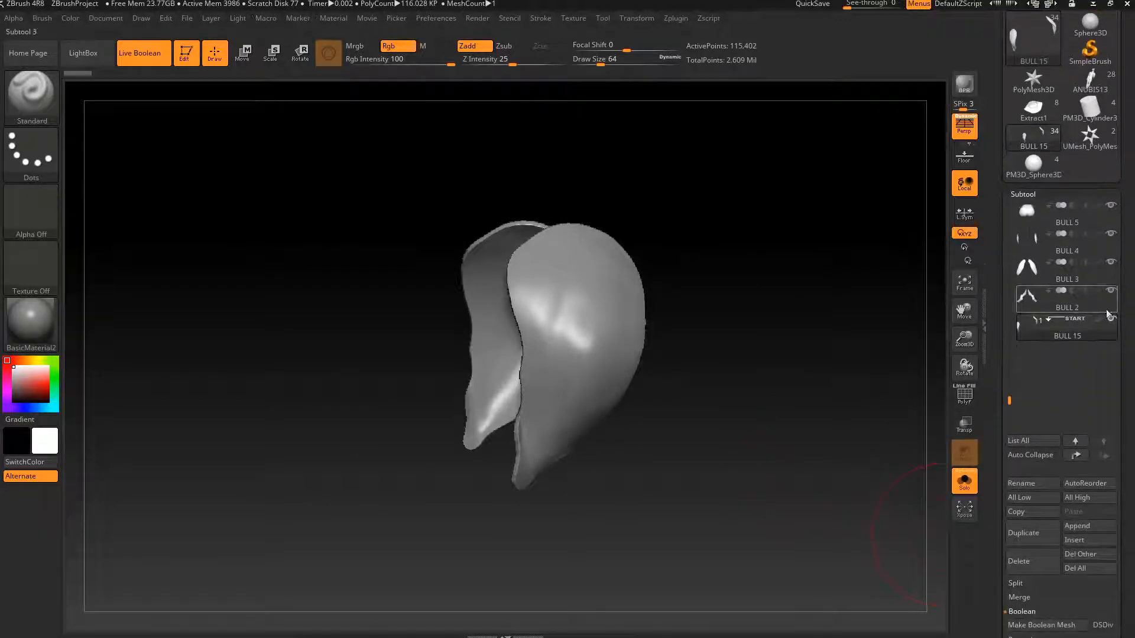
click(964, 481)
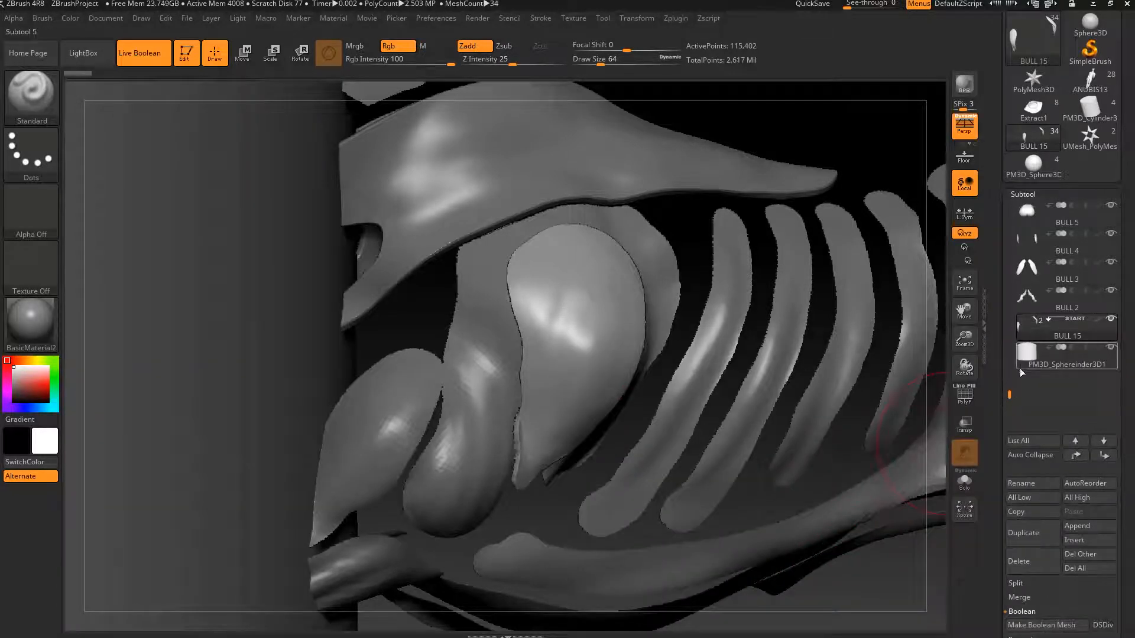
click(1066, 356)
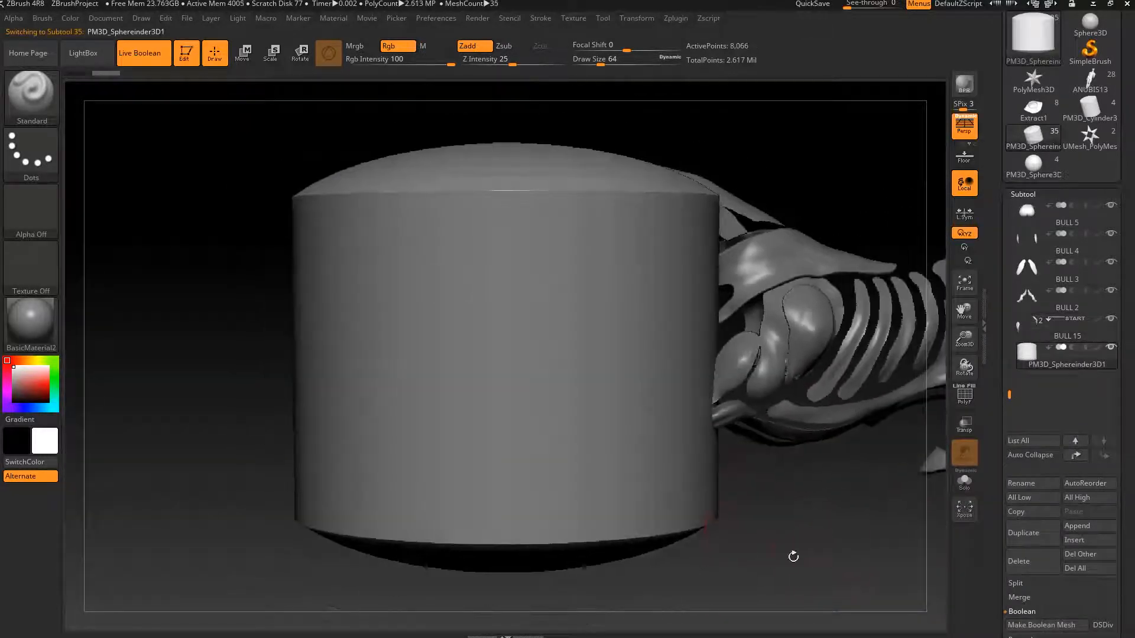
Shrink the sphereinder with the Transpose gizmo and place it on the side plate.
click(272, 52)
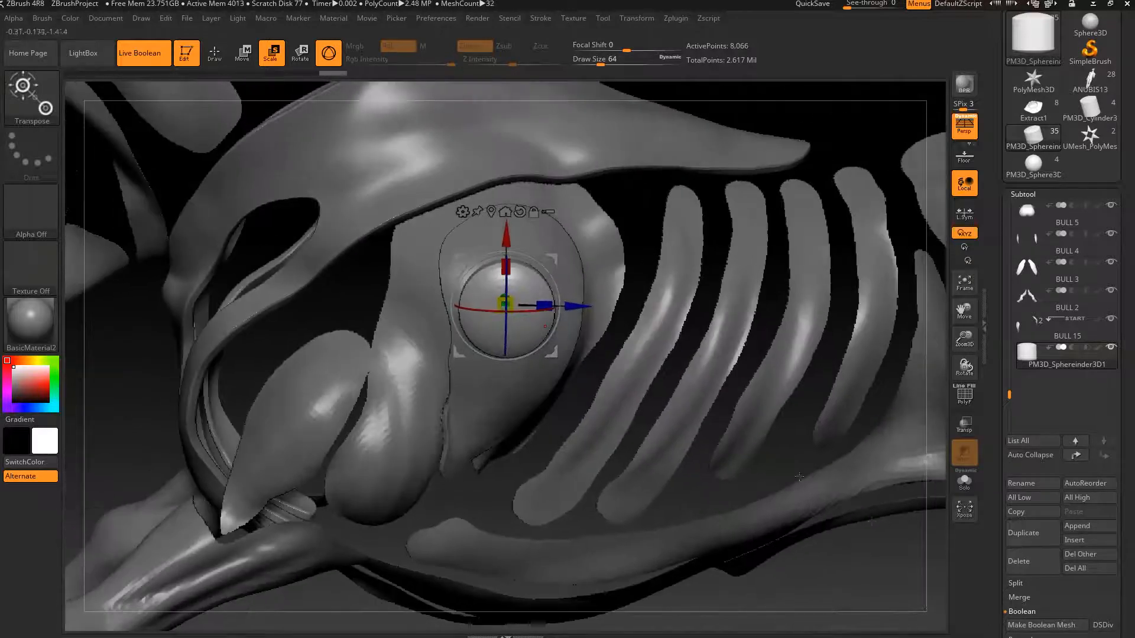
Duplicate the sphereinder and merge the copy down into a single subtool.
click(1023, 532)
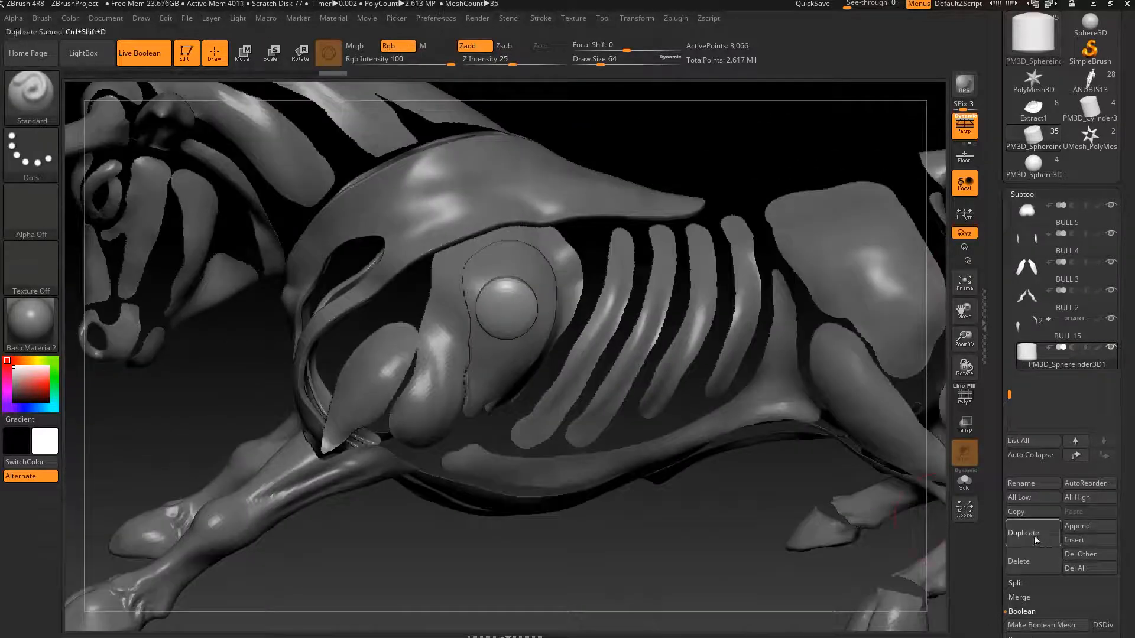
click(1023, 533)
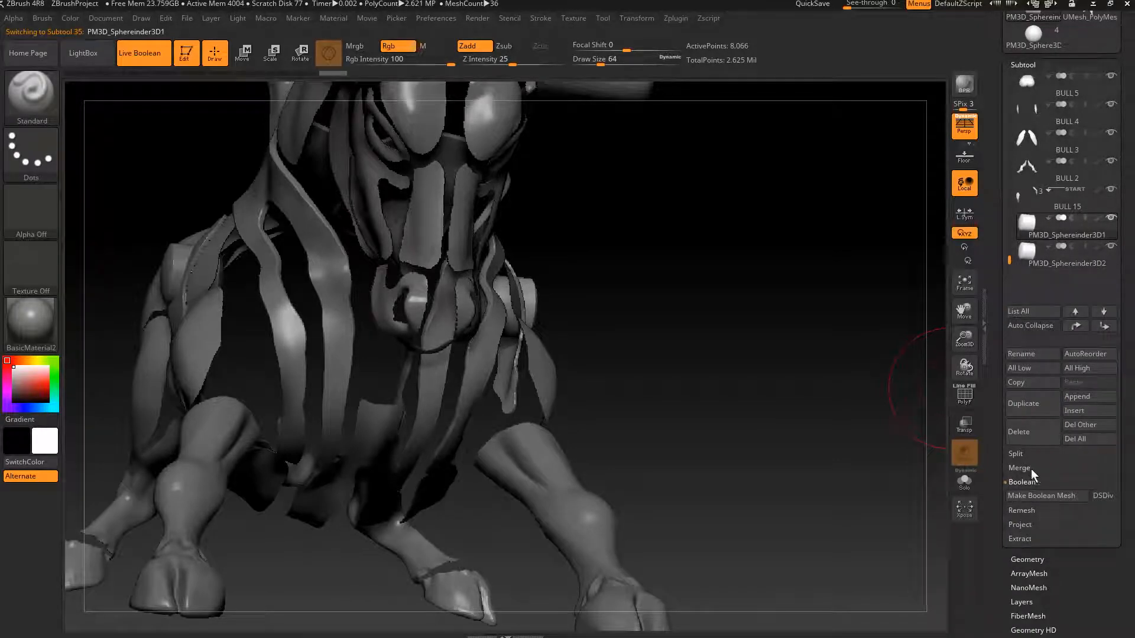
click(1019, 468)
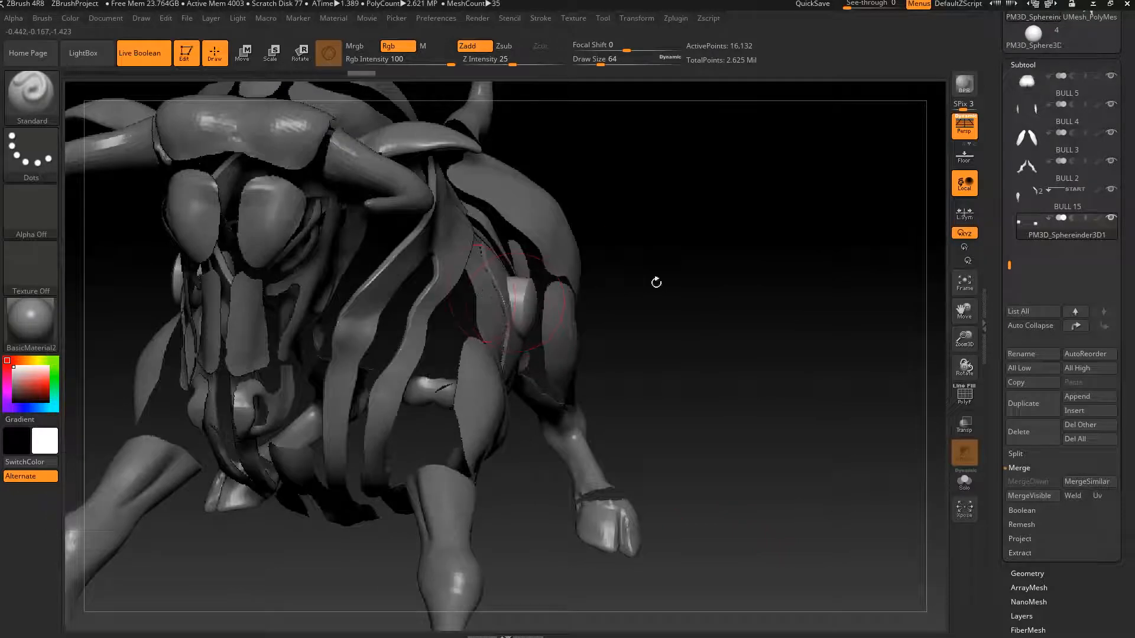
drag(656, 282, 502, 351)
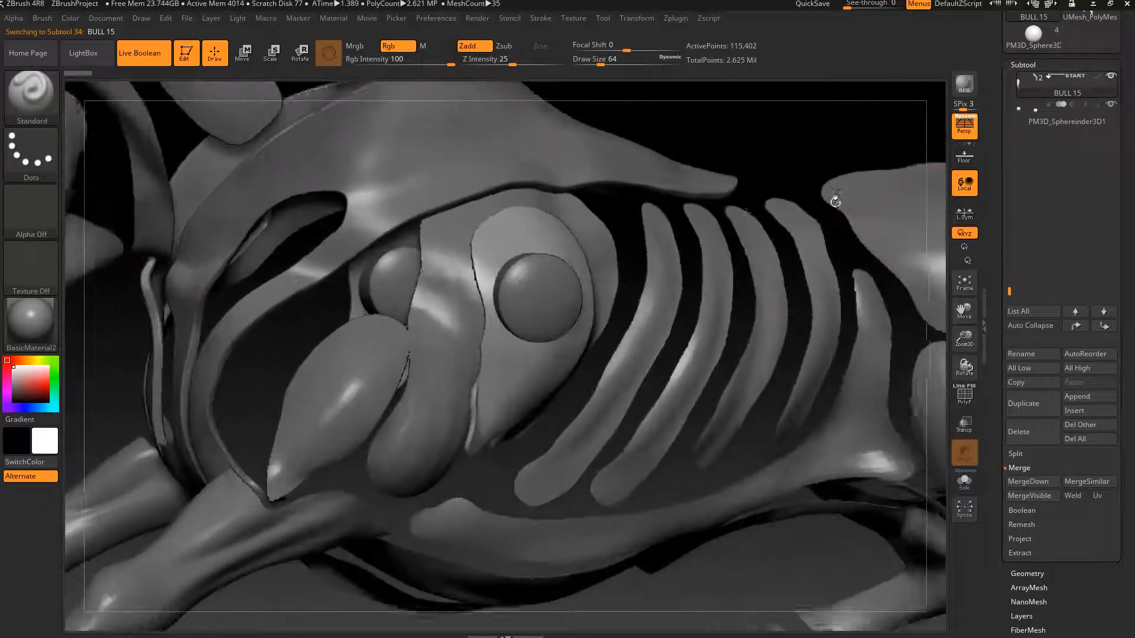
click(1066, 138)
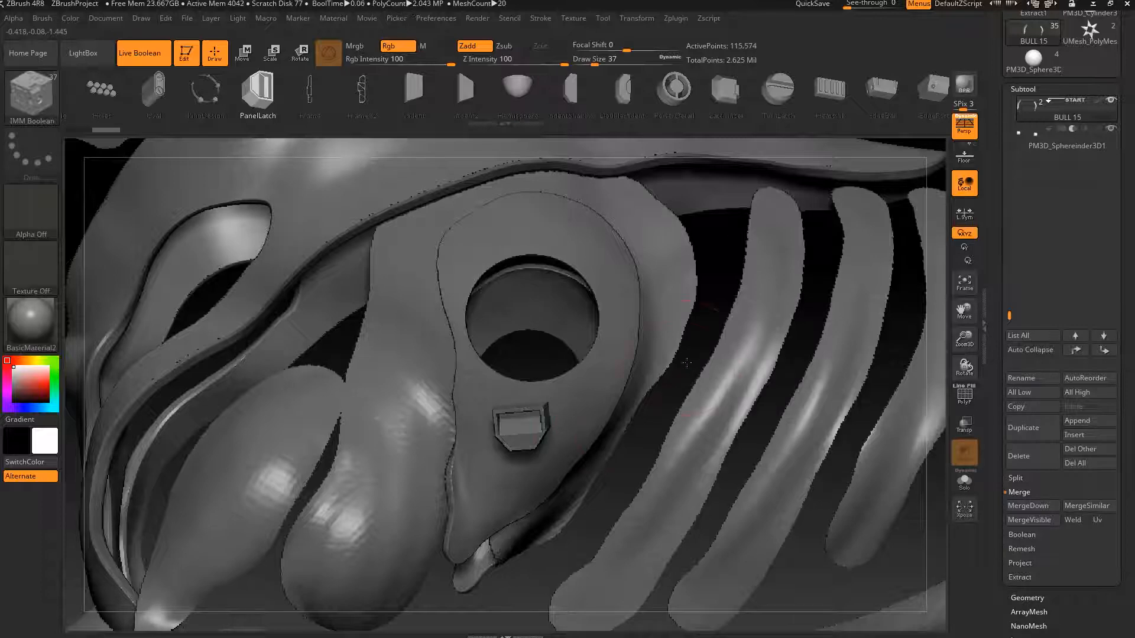
Rotate the small IMM part under the hole into place using the Transpose gizmo.
click(299, 53)
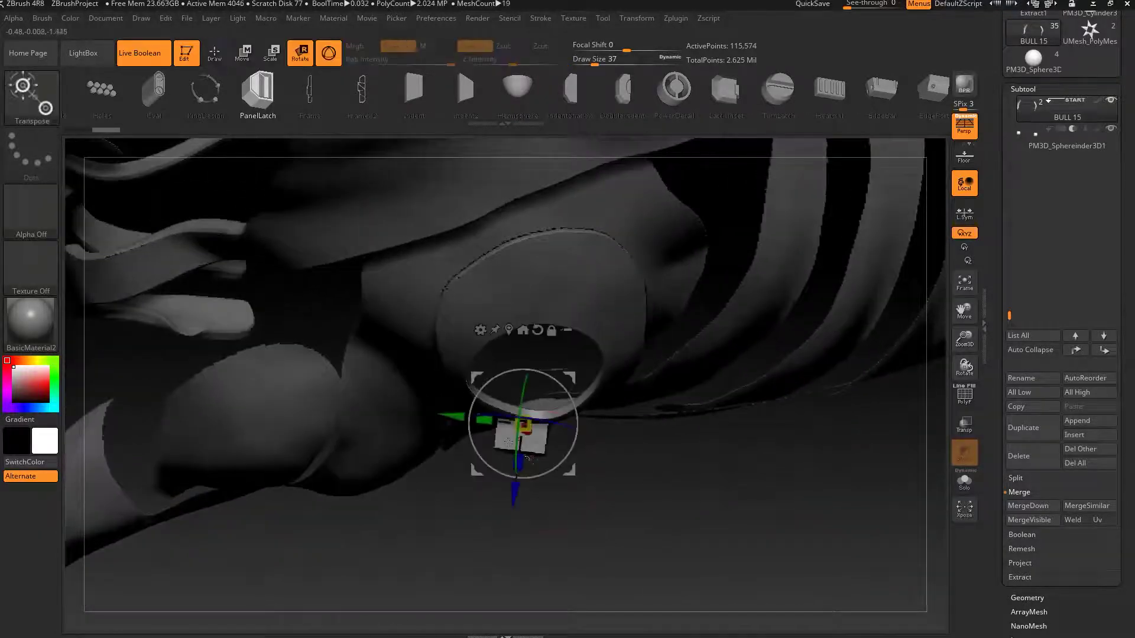
drag(522, 423, 565, 461)
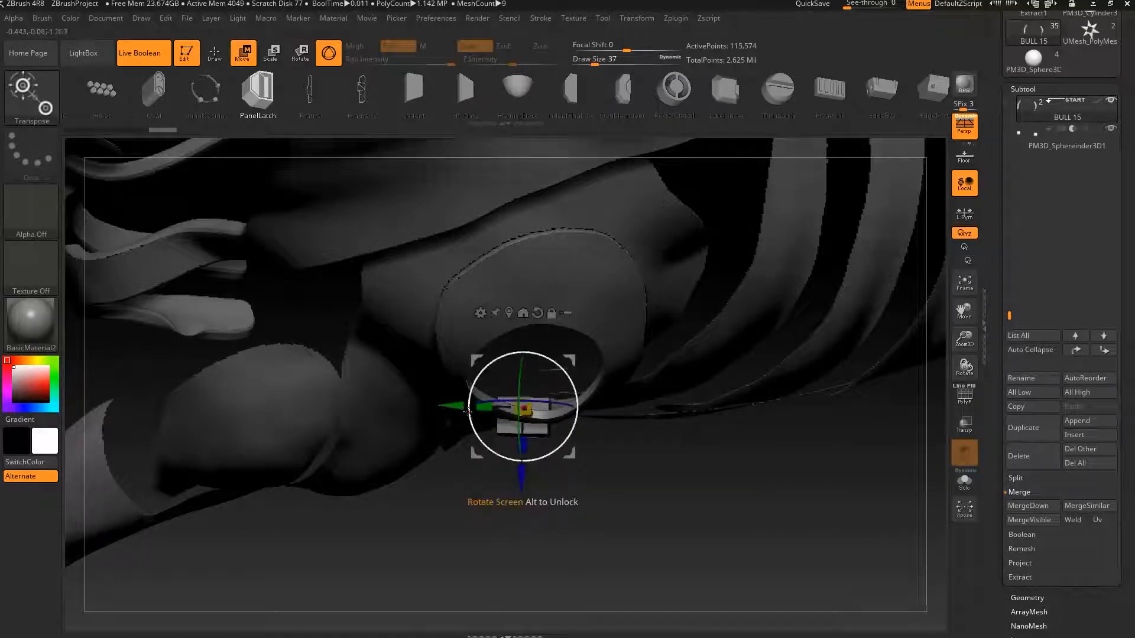
drag(521, 406, 539, 413)
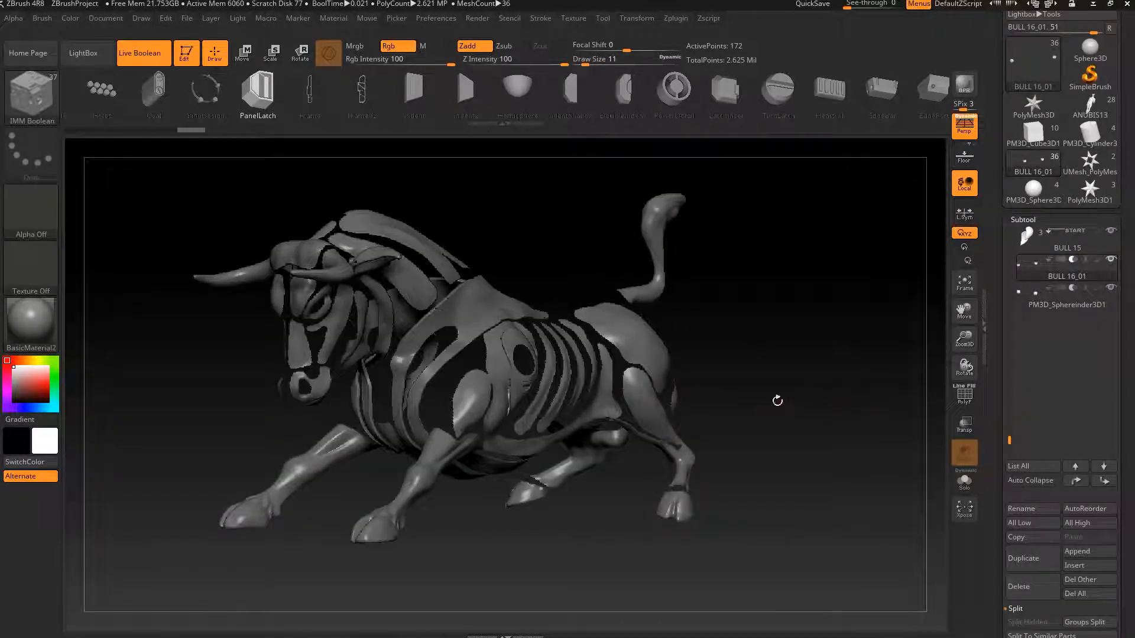
Zoom in on the bull's hole, then reinitialize ZBrush to an empty canvas.
drag(777, 400, 809, 410)
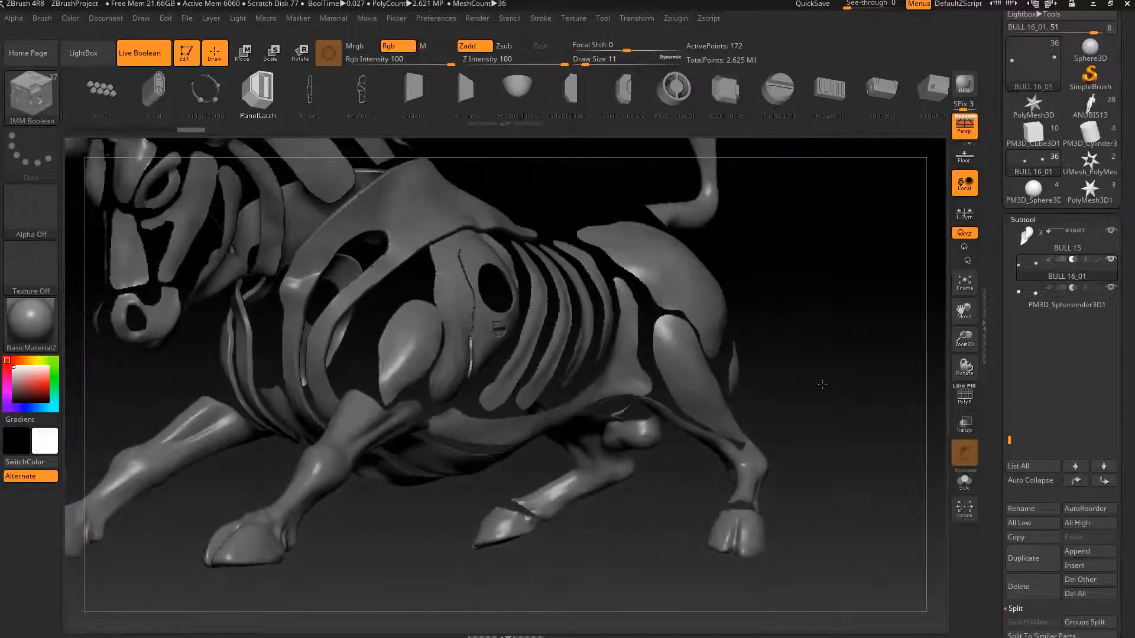
click(436, 17)
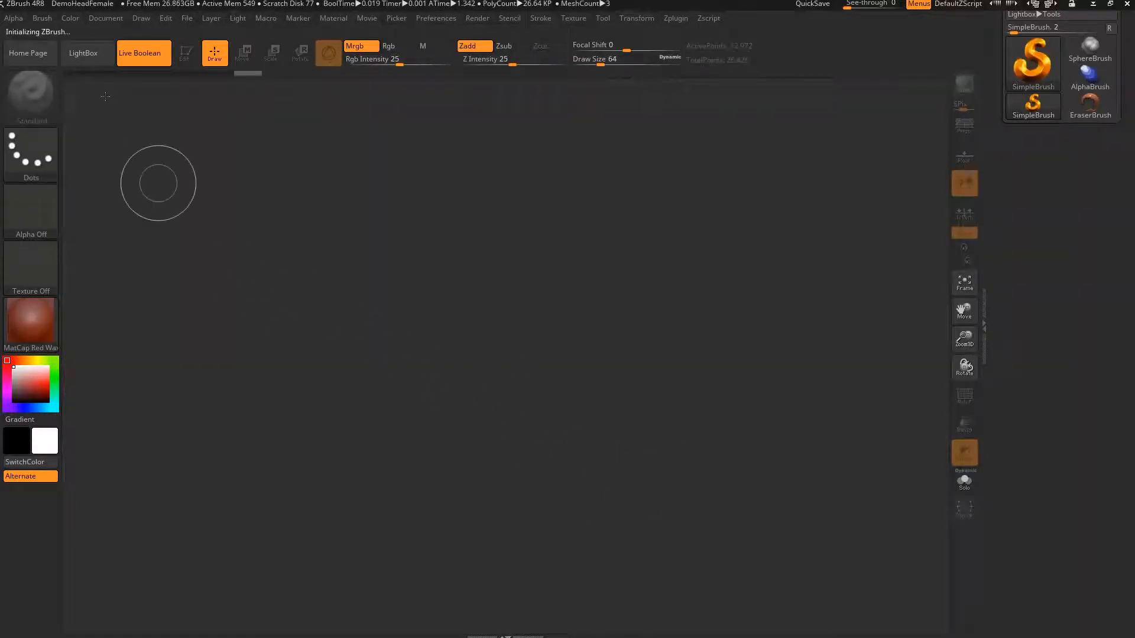
Load the DemoHeadFemale project from LightBox and orbit the head to a front view.
click(83, 52)
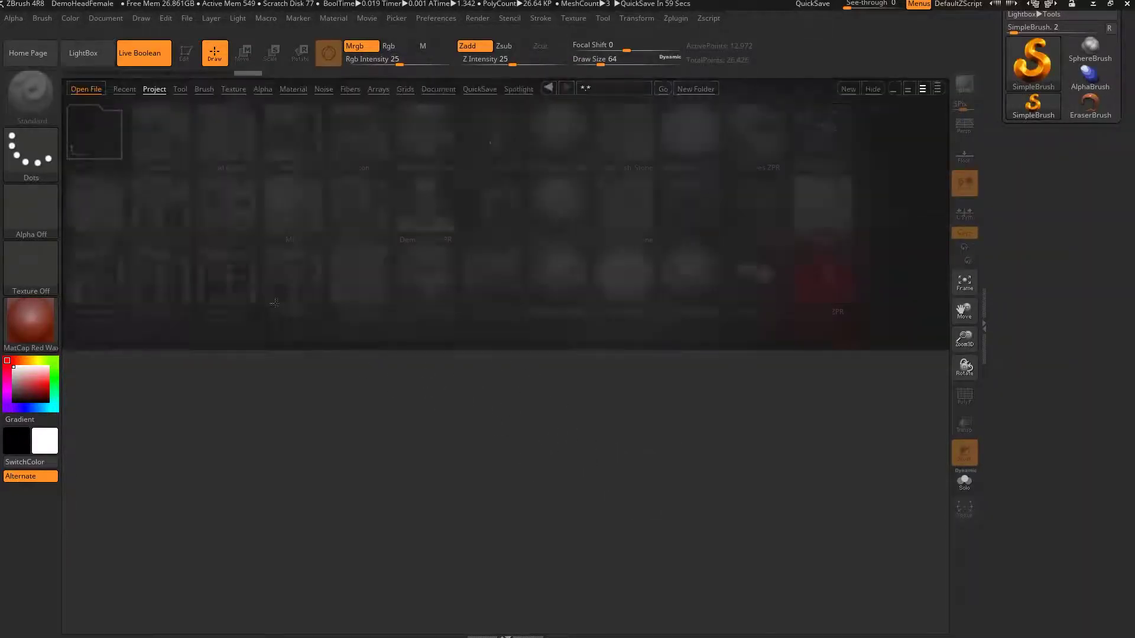
click(154, 89)
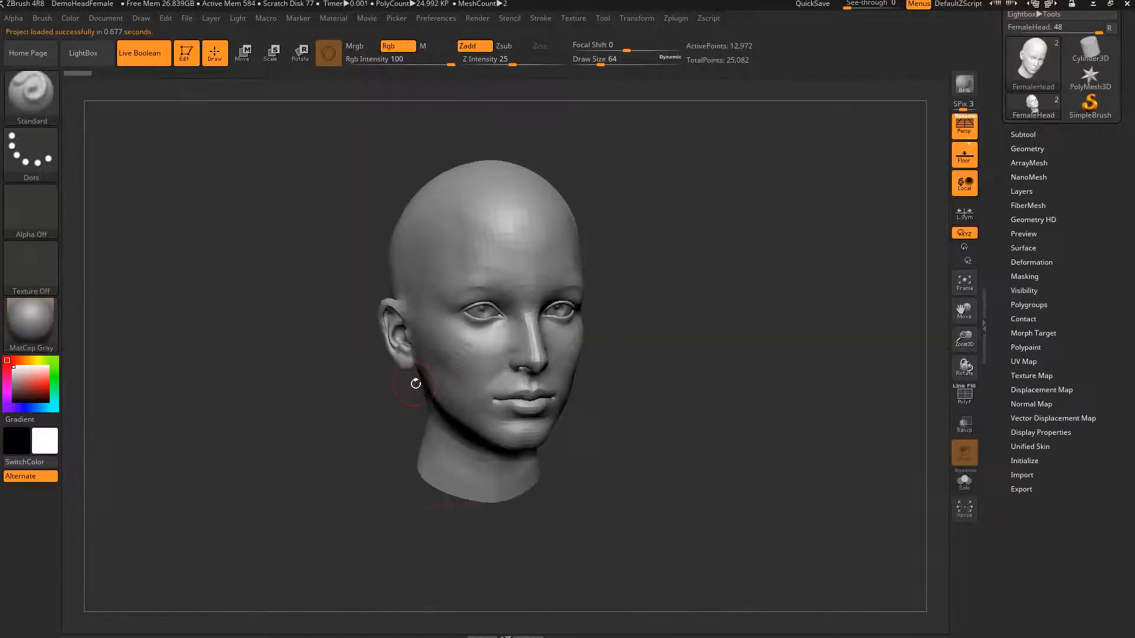
drag(416, 384, 794, 368)
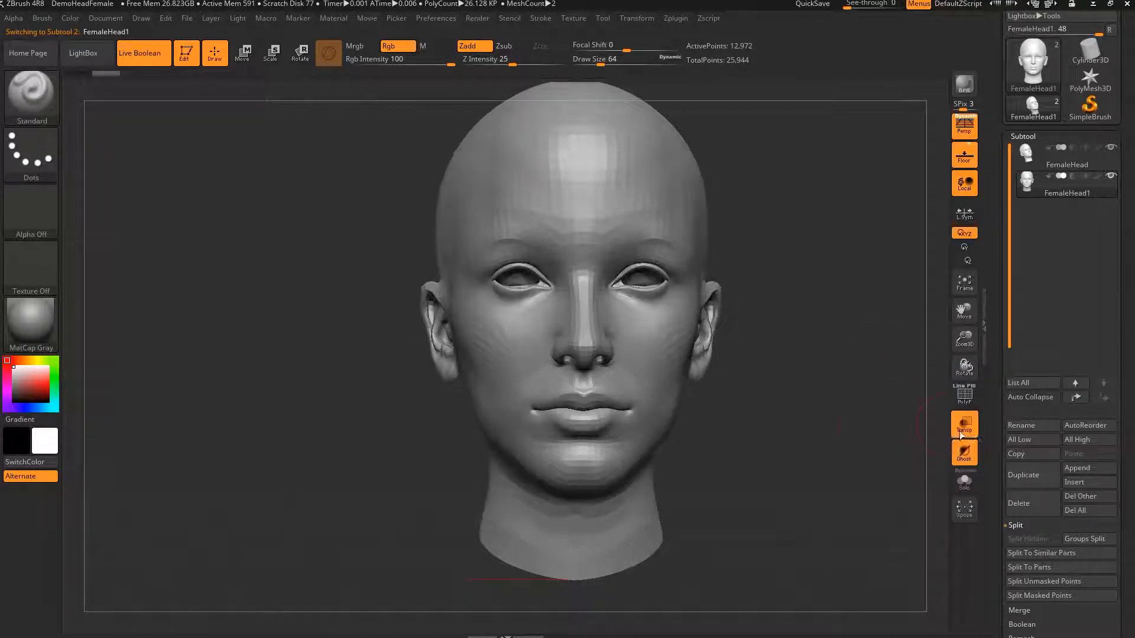
Turn on Transp so the female head displays see-through.
click(271, 52)
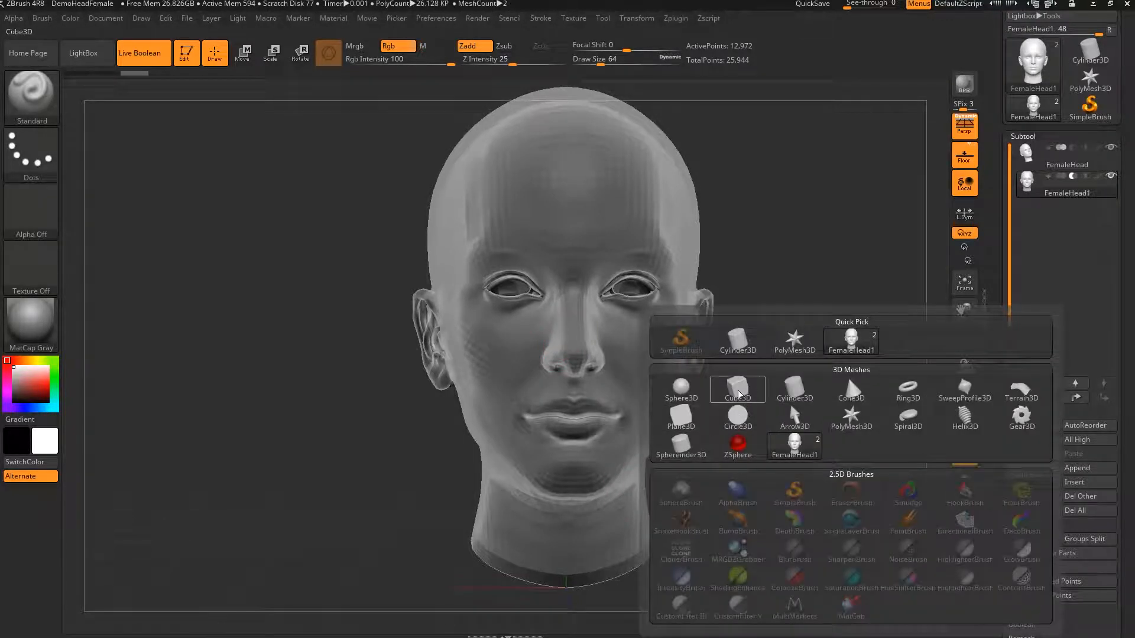
Add a Cube3D subtool and move it with the gizmo to slice the head.
click(738, 389)
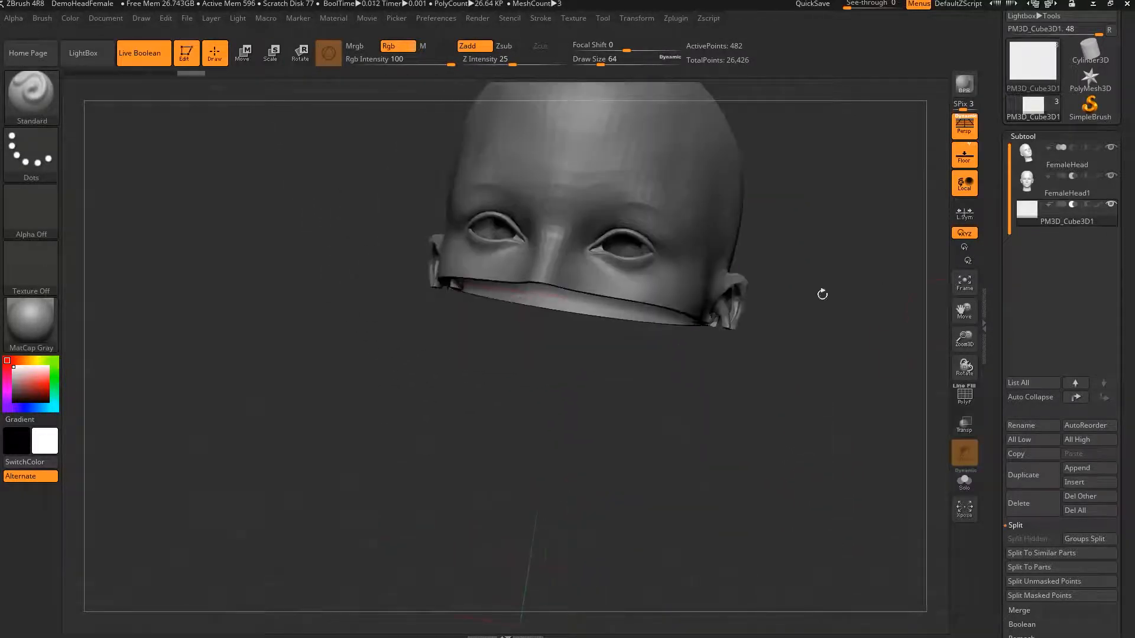
click(242, 53)
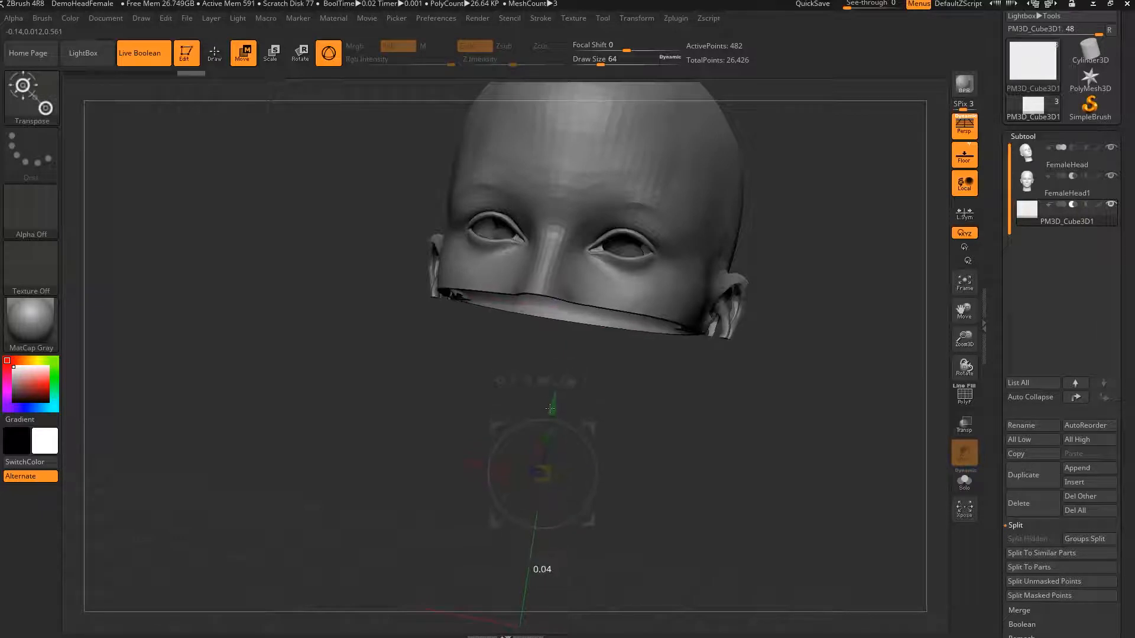
drag(550, 409, 535, 452)
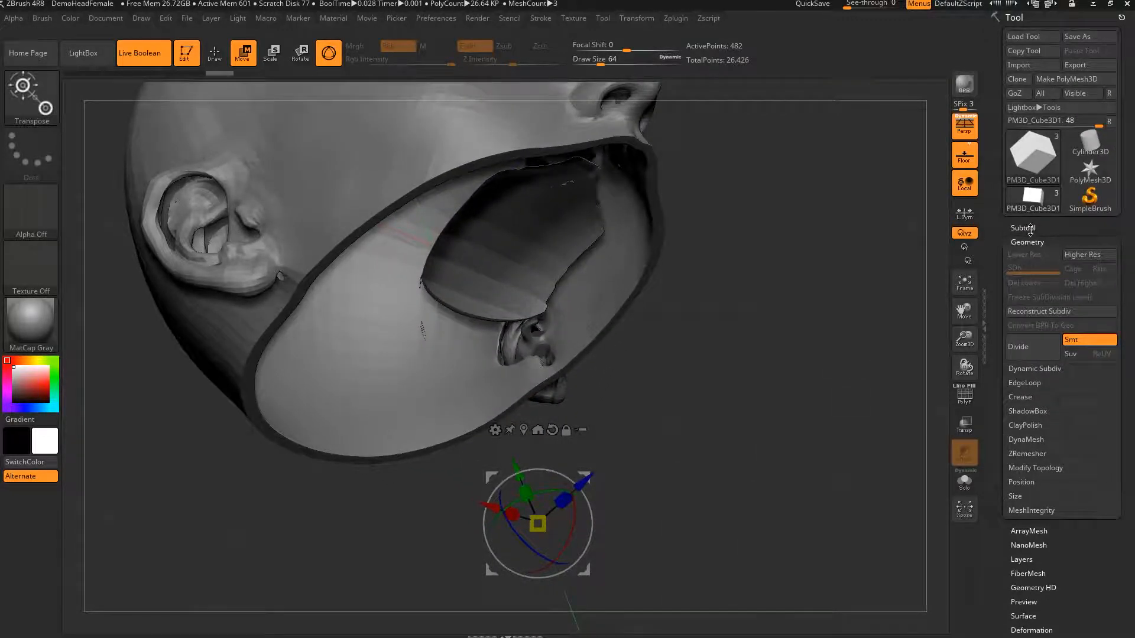
Select the inner head shell subtool and orbit to inspect the jagged cut opening.
click(1022, 228)
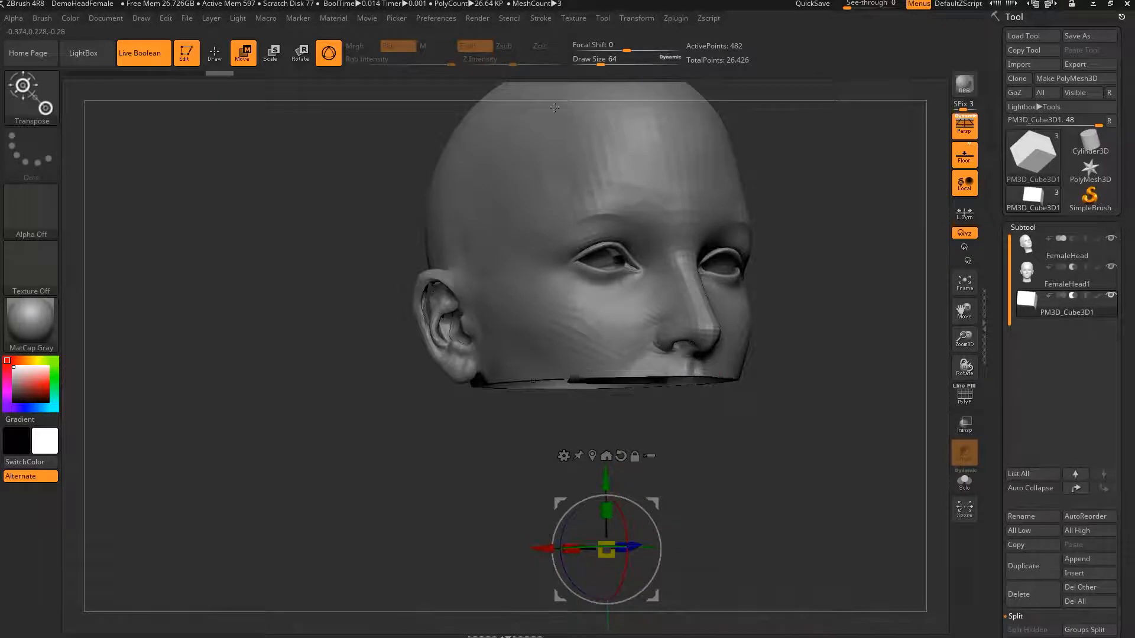
drag(553, 107, 821, 481)
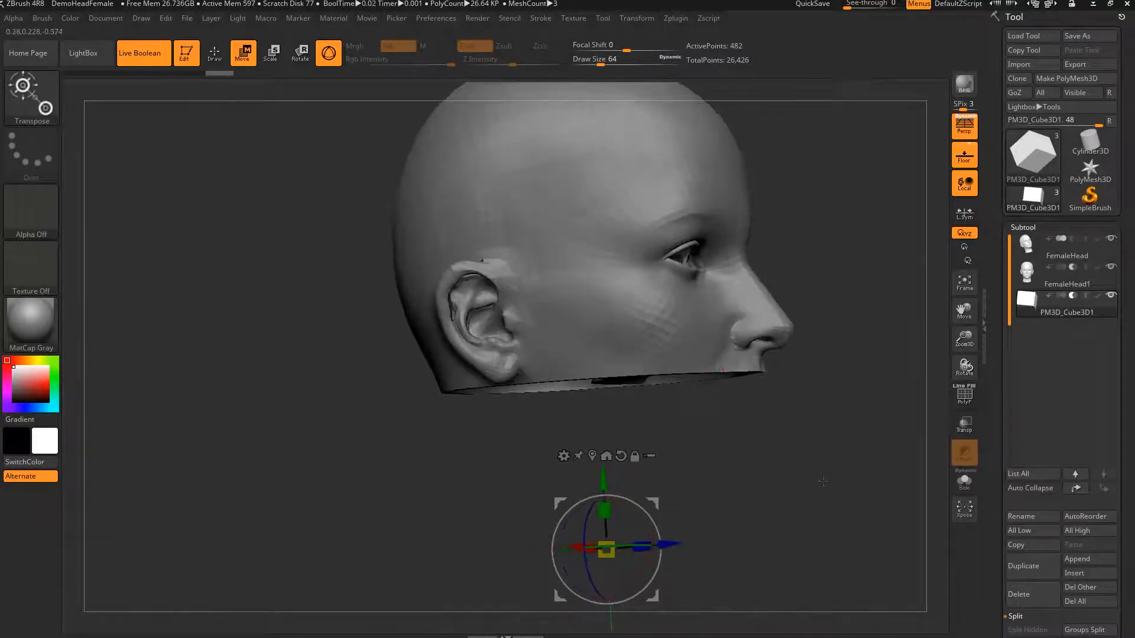
drag(604, 551, 544, 525)
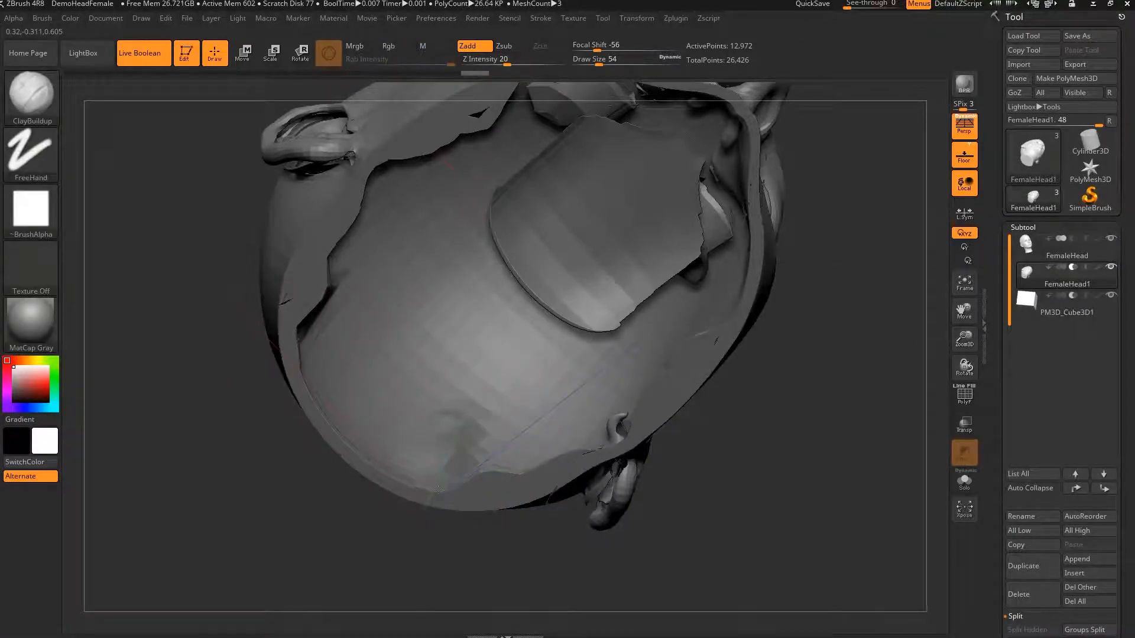
drag(437, 491, 830, 411)
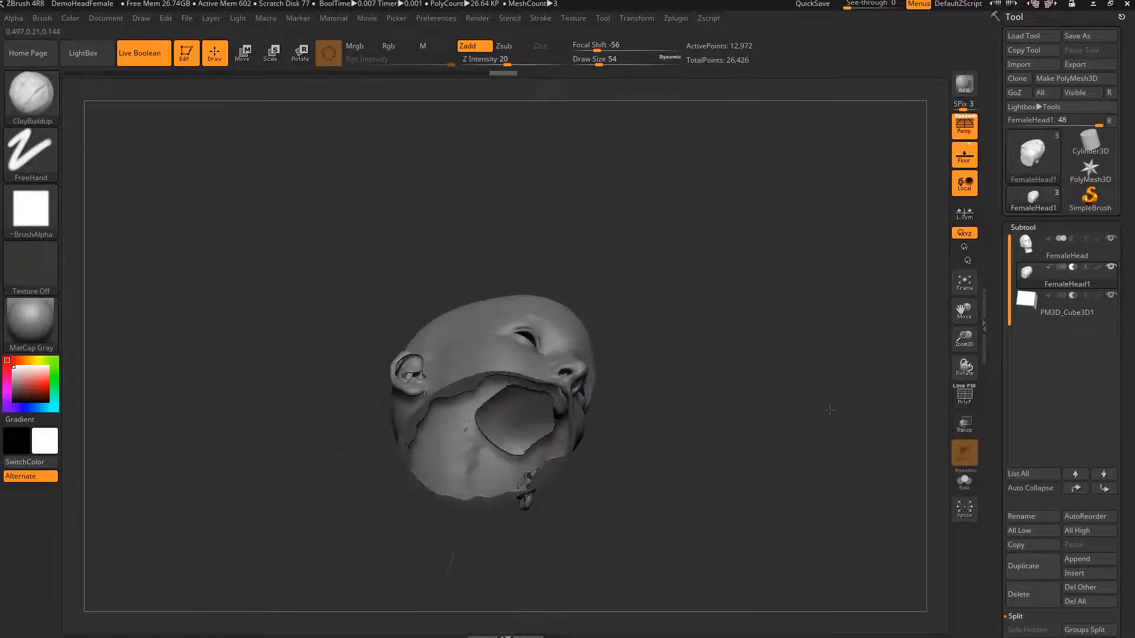
drag(829, 410, 782, 387)
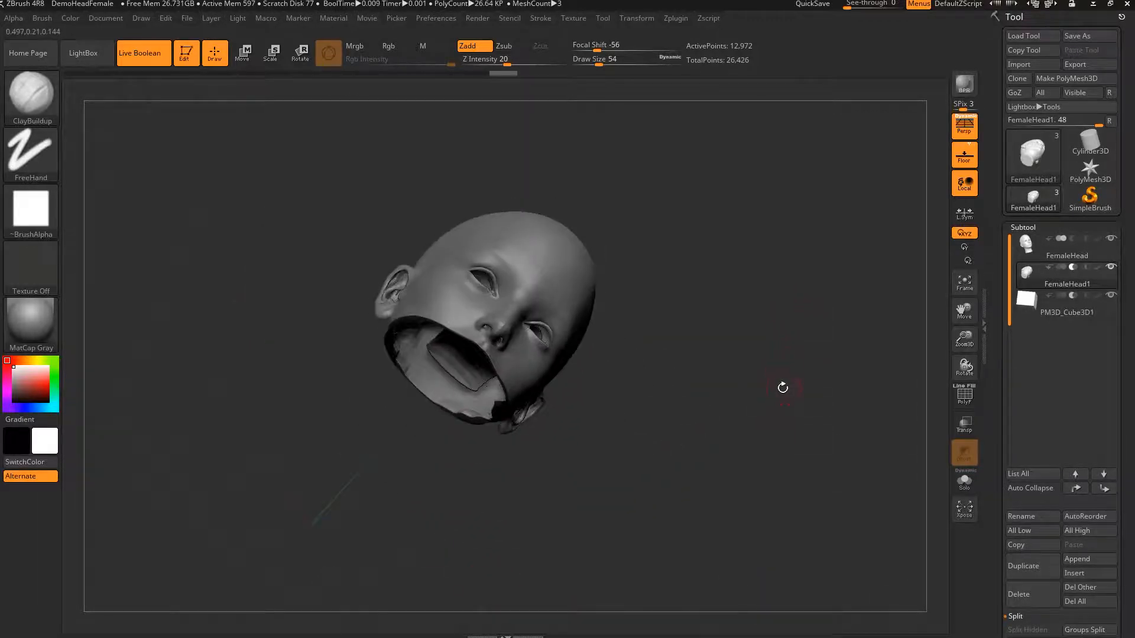